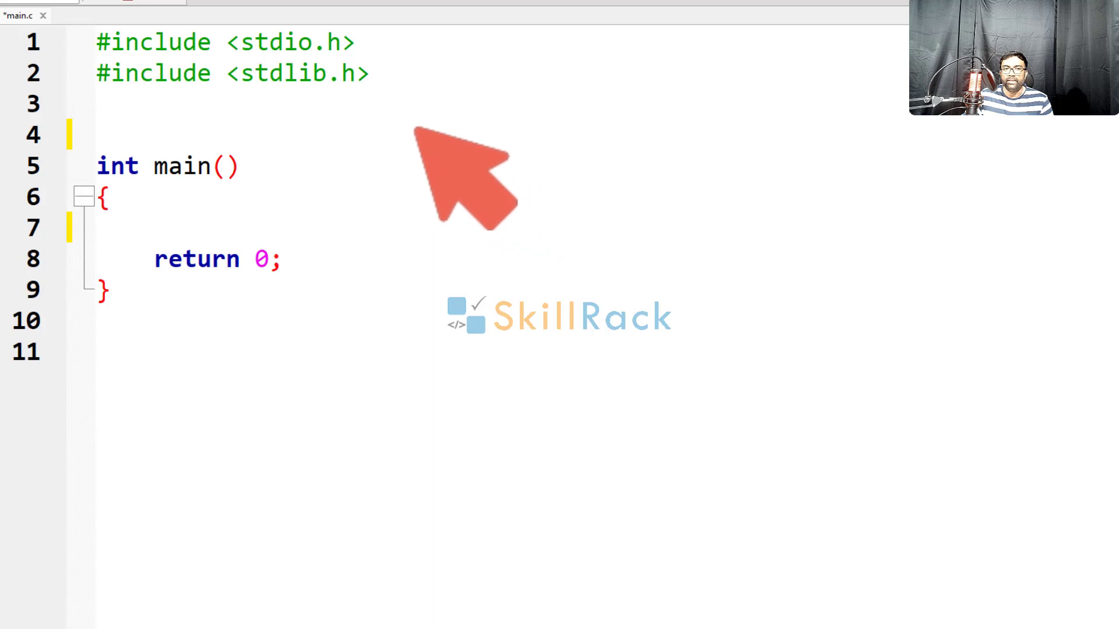
{"action": "mouse_move", "coordinate": [485, 164]}
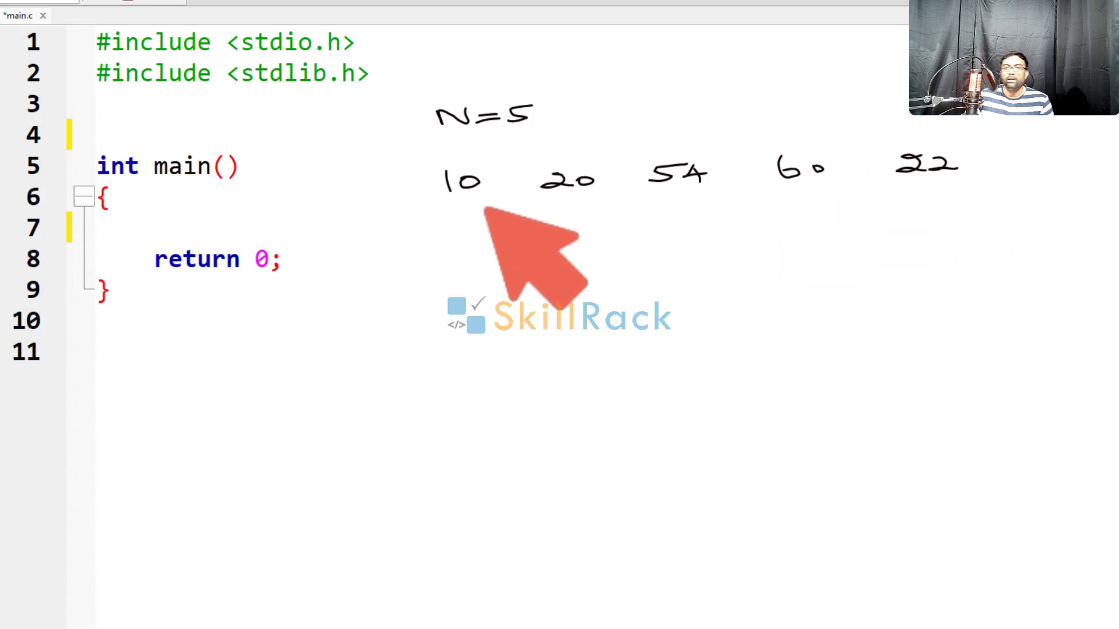
{"action": "mouse_move", "coordinate": [499, 235]}
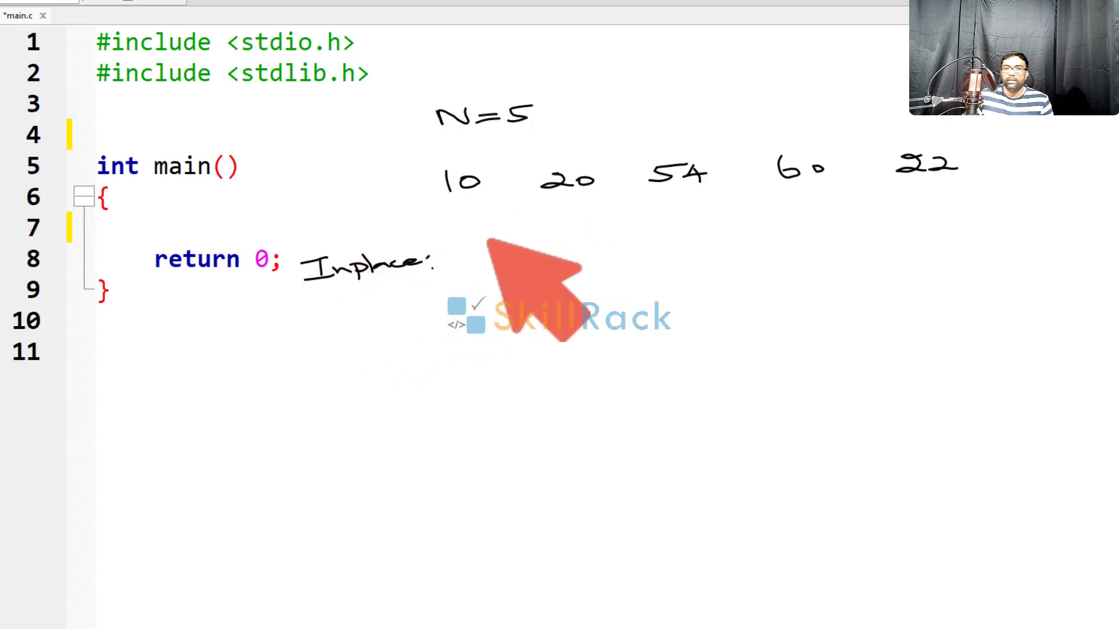
{"action": "mouse_move", "coordinate": [542, 242]}
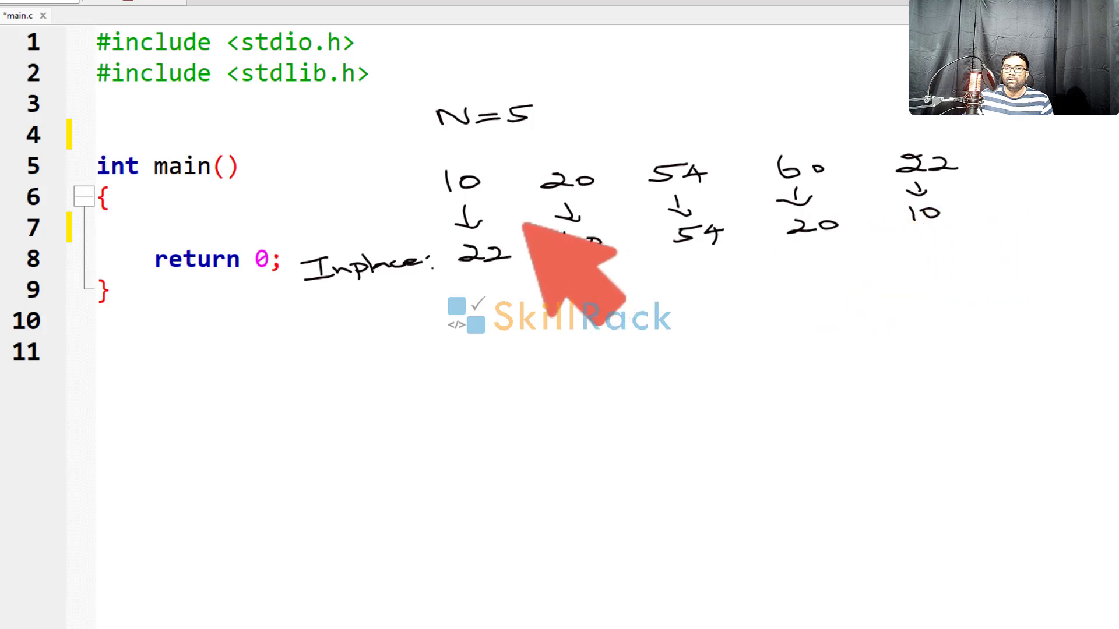
{"action": "mouse_move", "coordinate": [543, 228]}
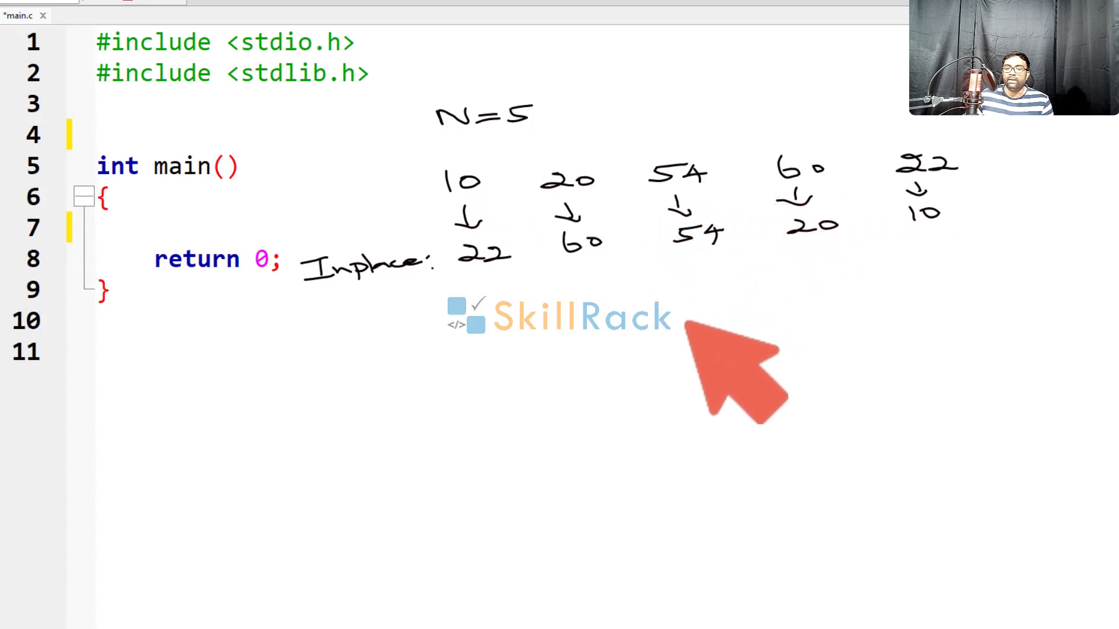
{"action": "mouse_move", "coordinate": [657, 336]}
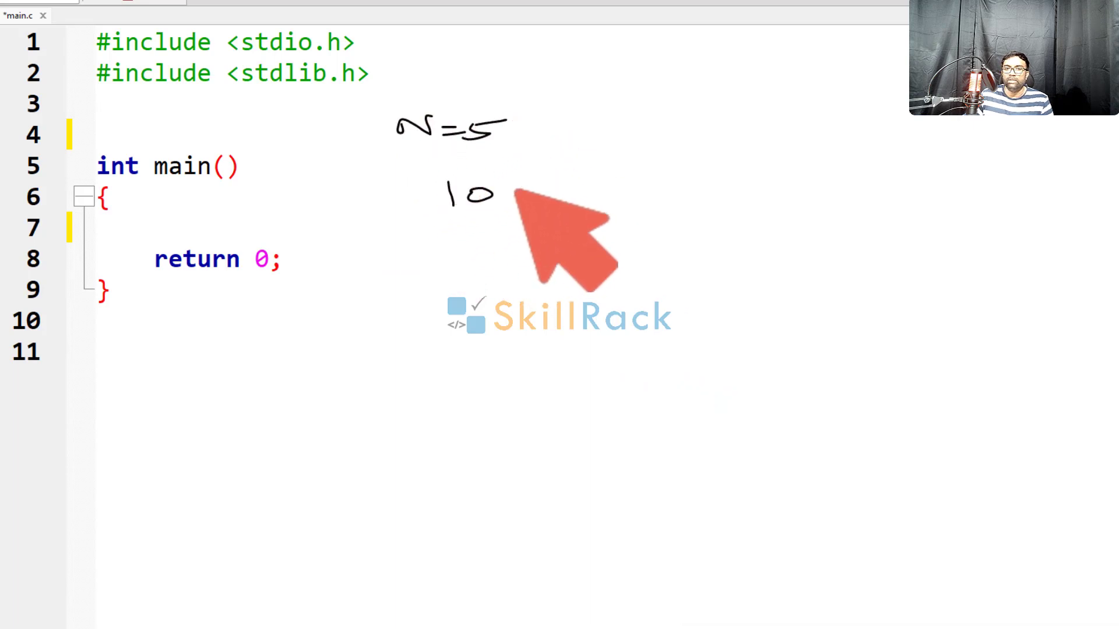
{"action": "mouse_move", "coordinate": [760, 221]}
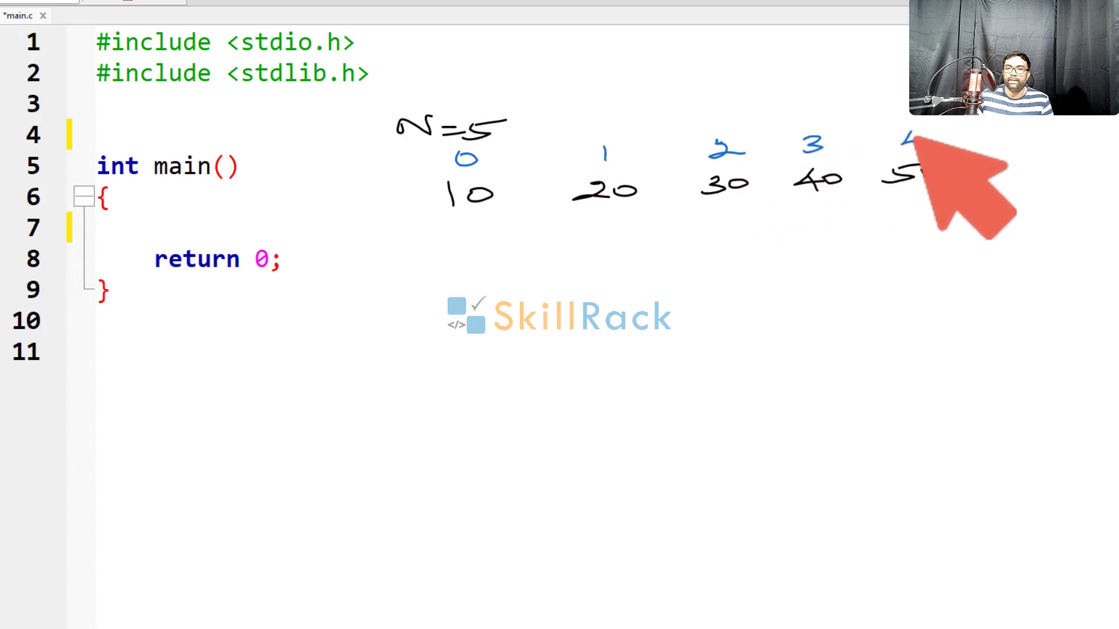
{"action": "mouse_move", "coordinate": [400, 236]}
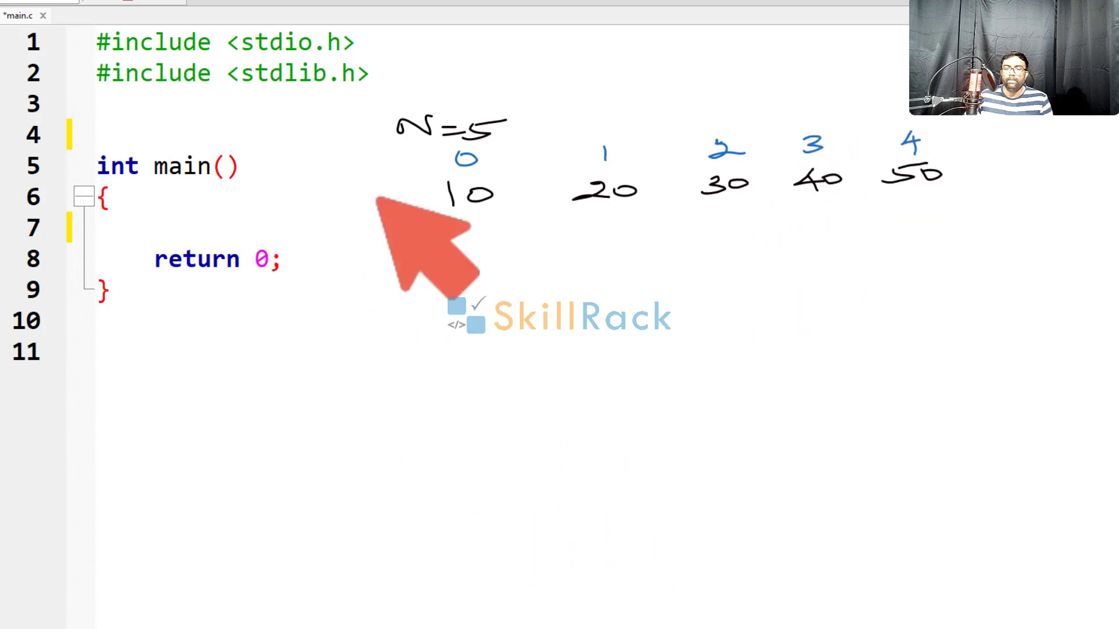
{"action": "mouse_move", "coordinate": [342, 385]}
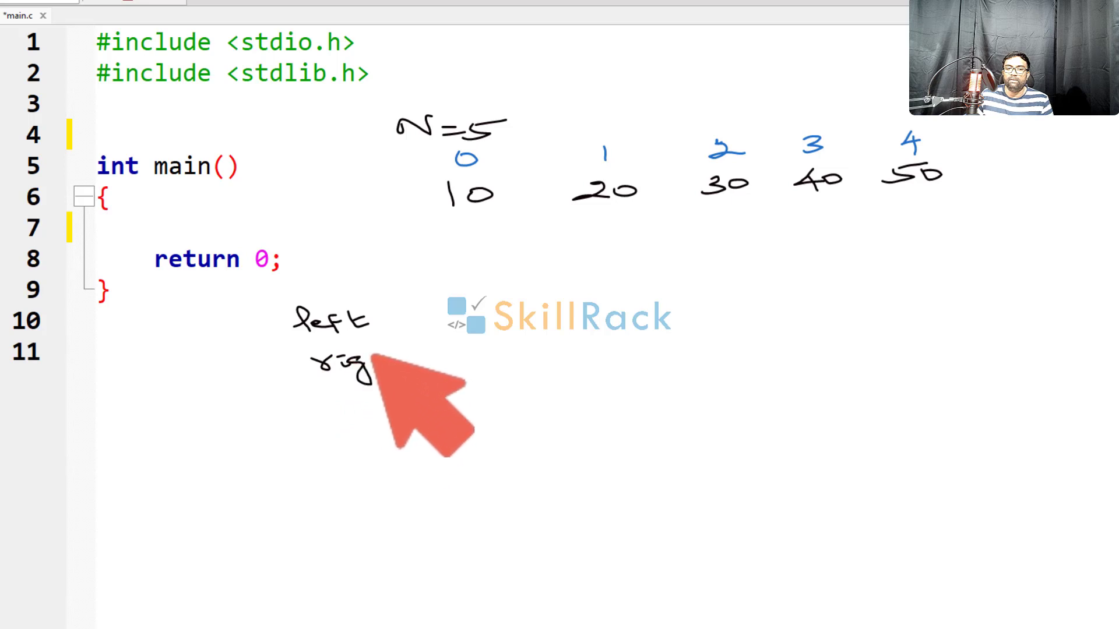
{"action": "mouse_move", "coordinate": [396, 342]}
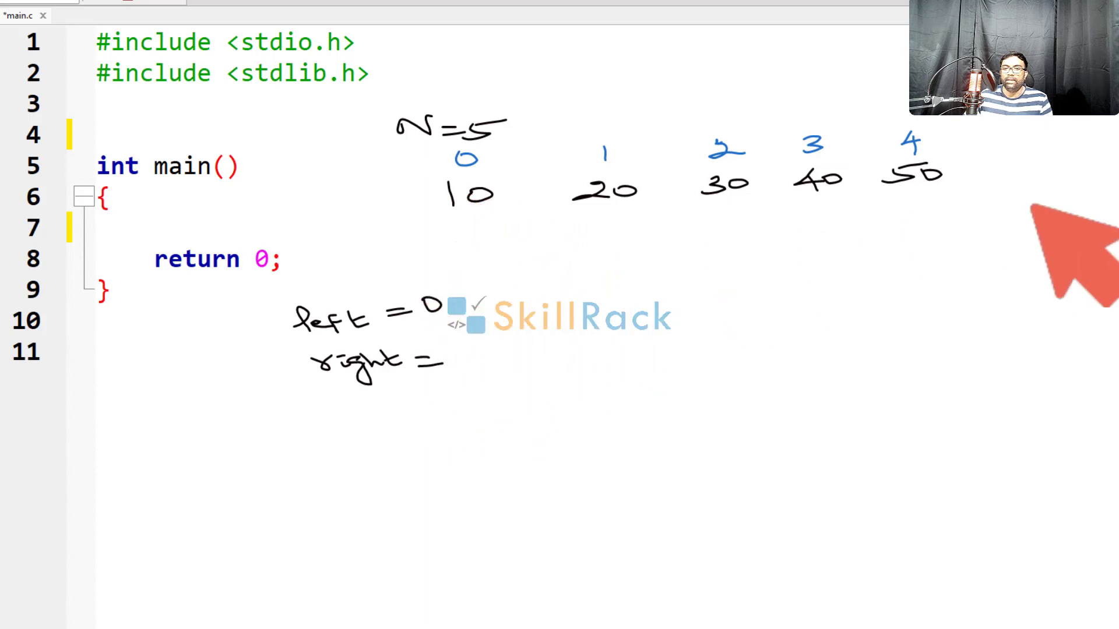
{"action": "mouse_move", "coordinate": [493, 378]}
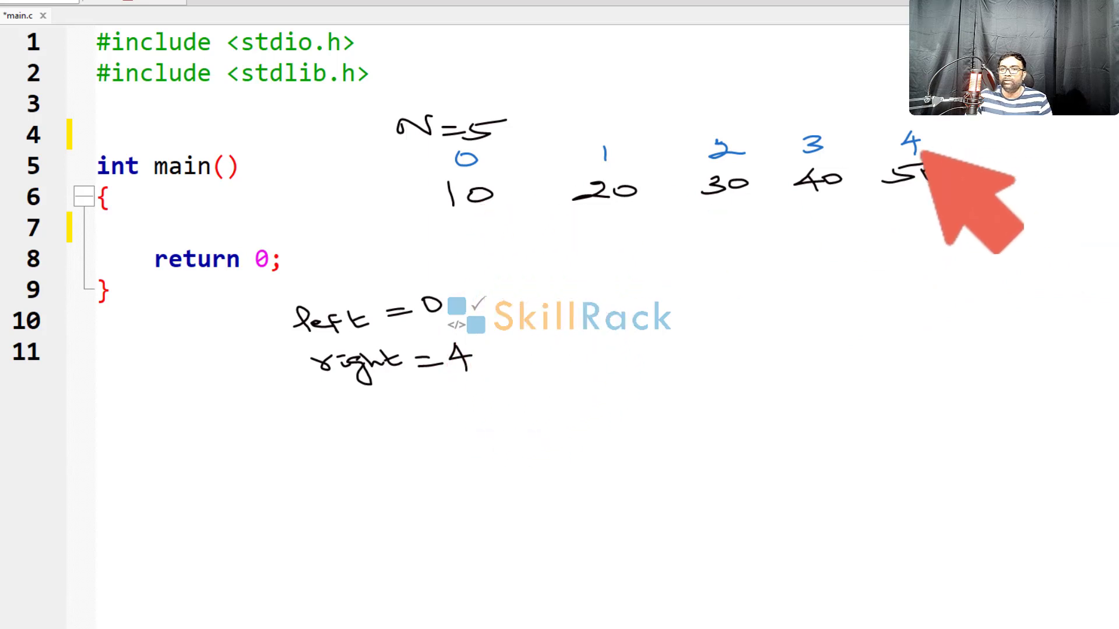
{"action": "mouse_move", "coordinate": [464, 229]}
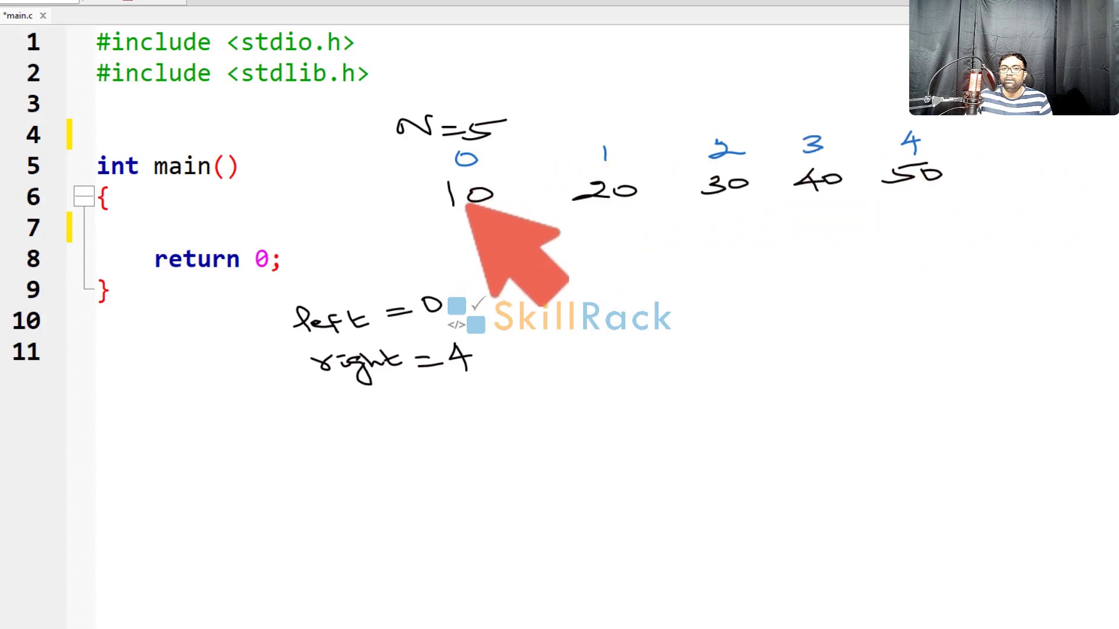
{"action": "mouse_move", "coordinate": [571, 271]}
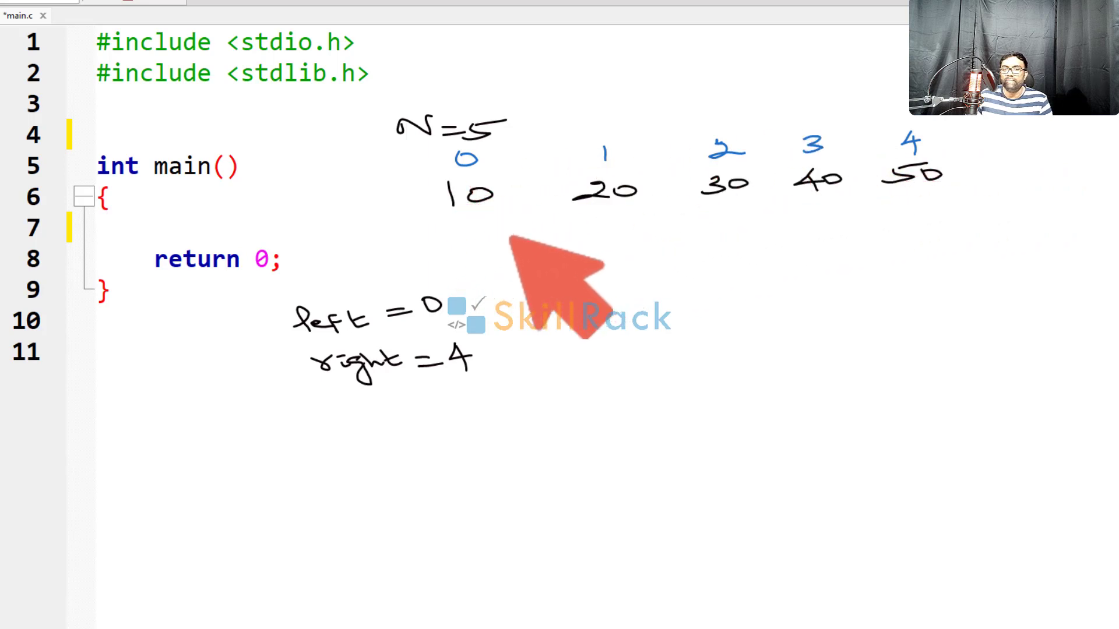
{"action": "mouse_move", "coordinate": [464, 335]}
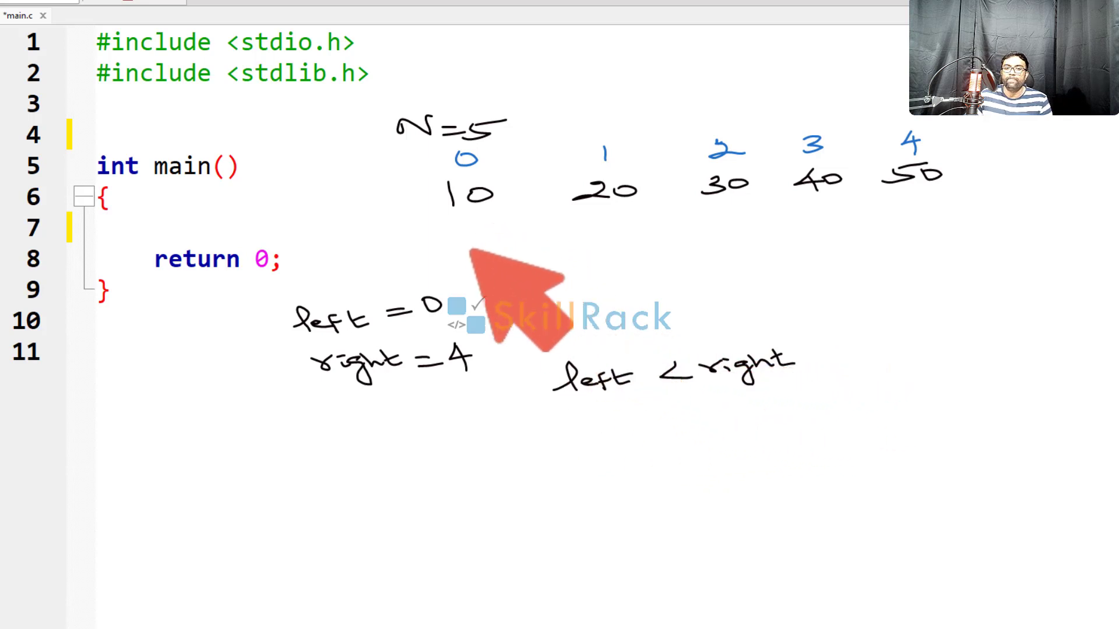
{"action": "mouse_move", "coordinate": [492, 243]}
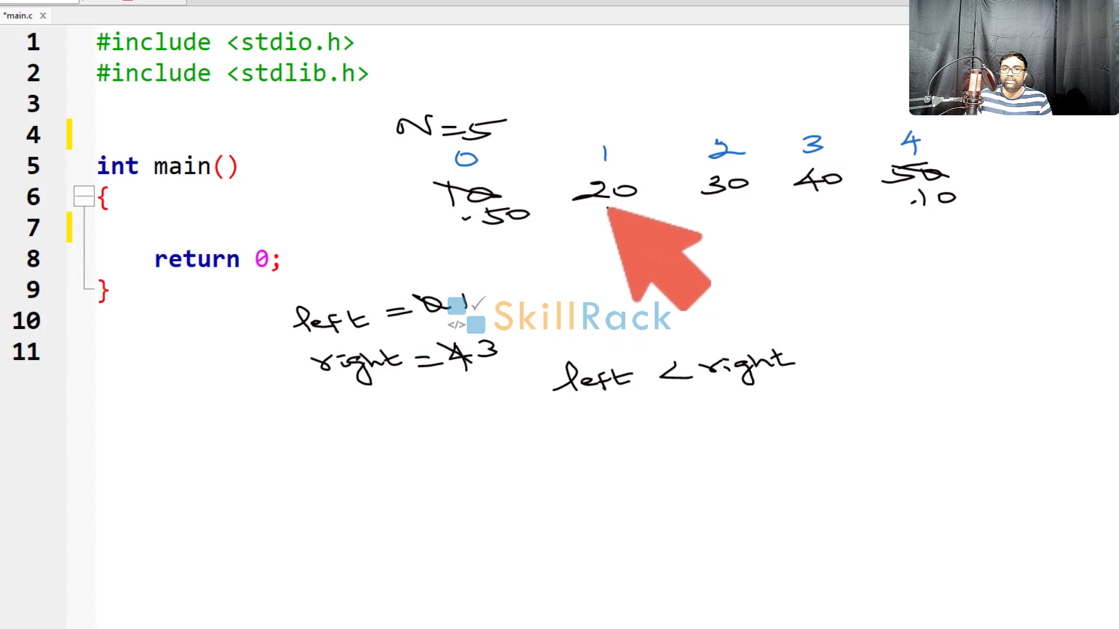
{"action": "mouse_move", "coordinate": [699, 336]}
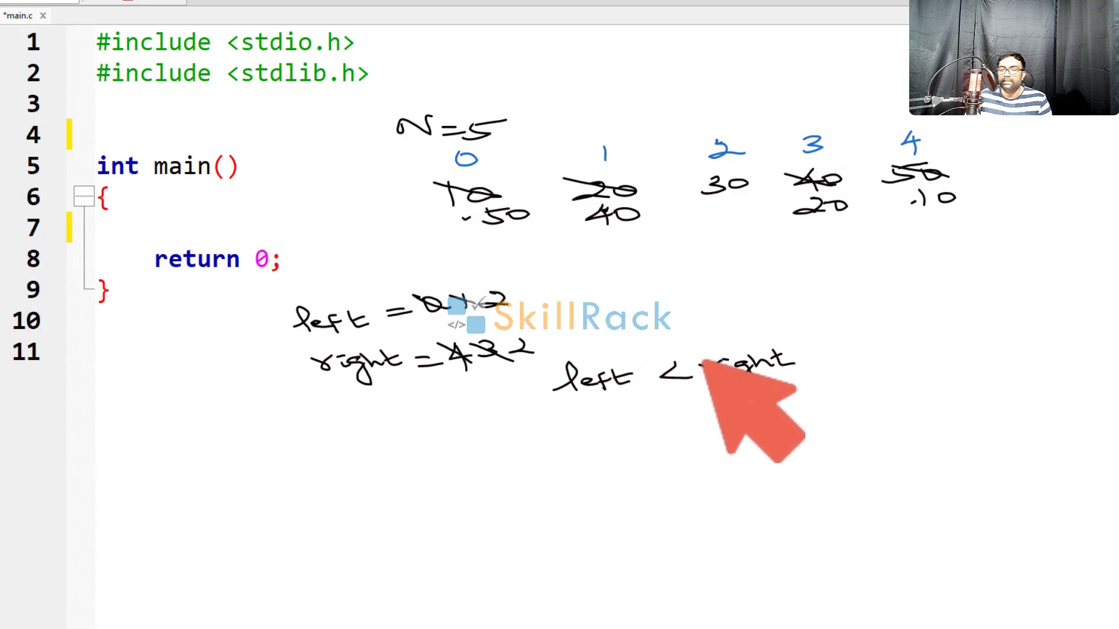
{"action": "mouse_move", "coordinate": [549, 379]}
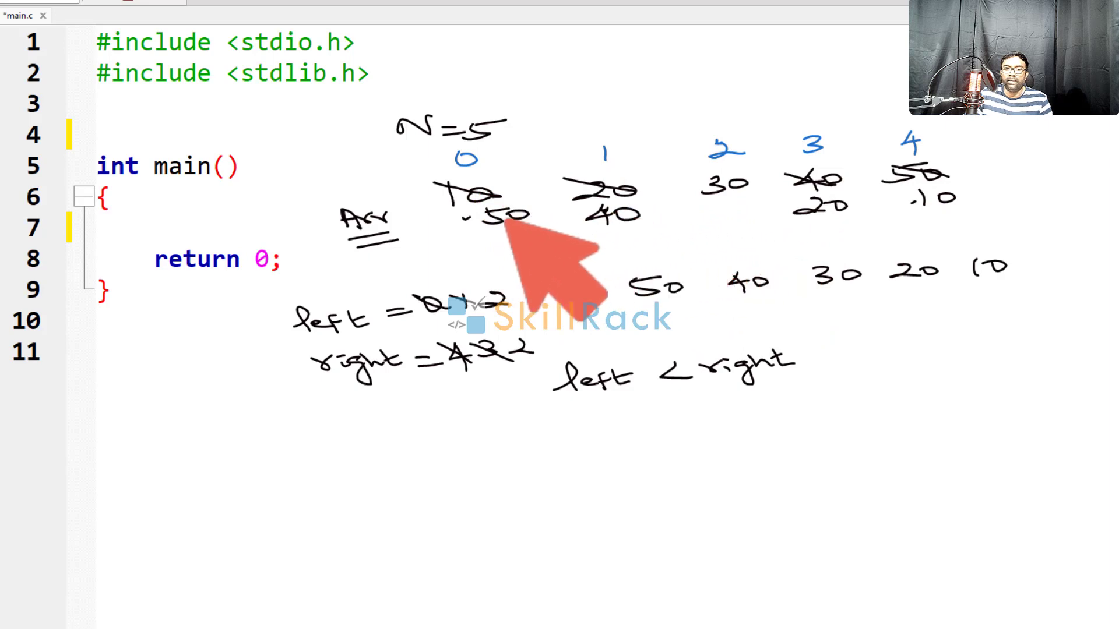
{"action": "mouse_move", "coordinate": [477, 214]}
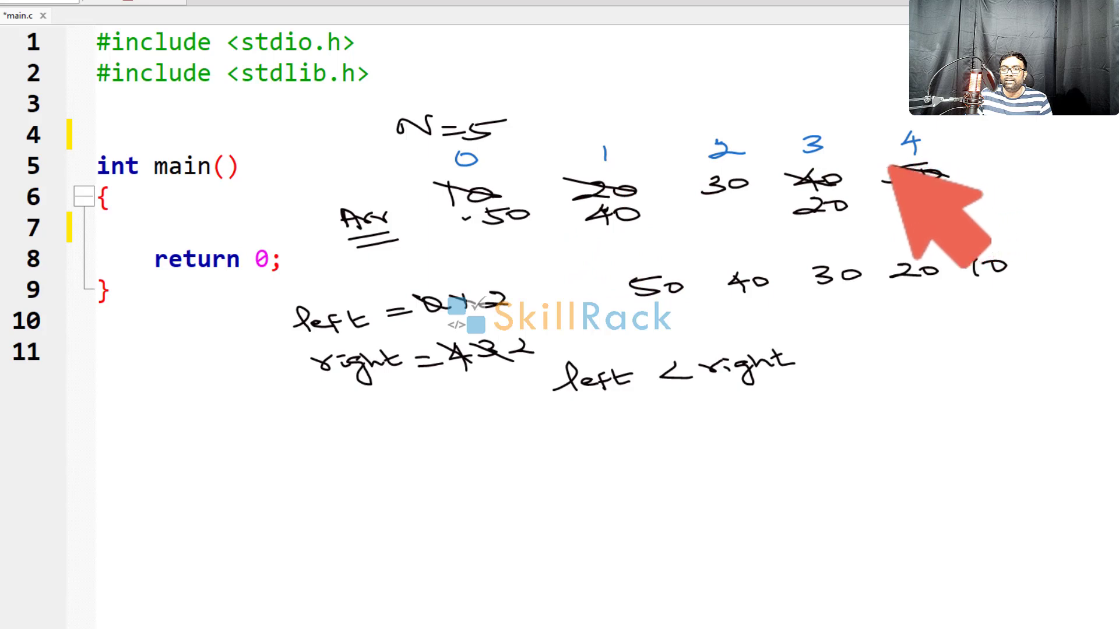
{"action": "mouse_move", "coordinate": [821, 229]}
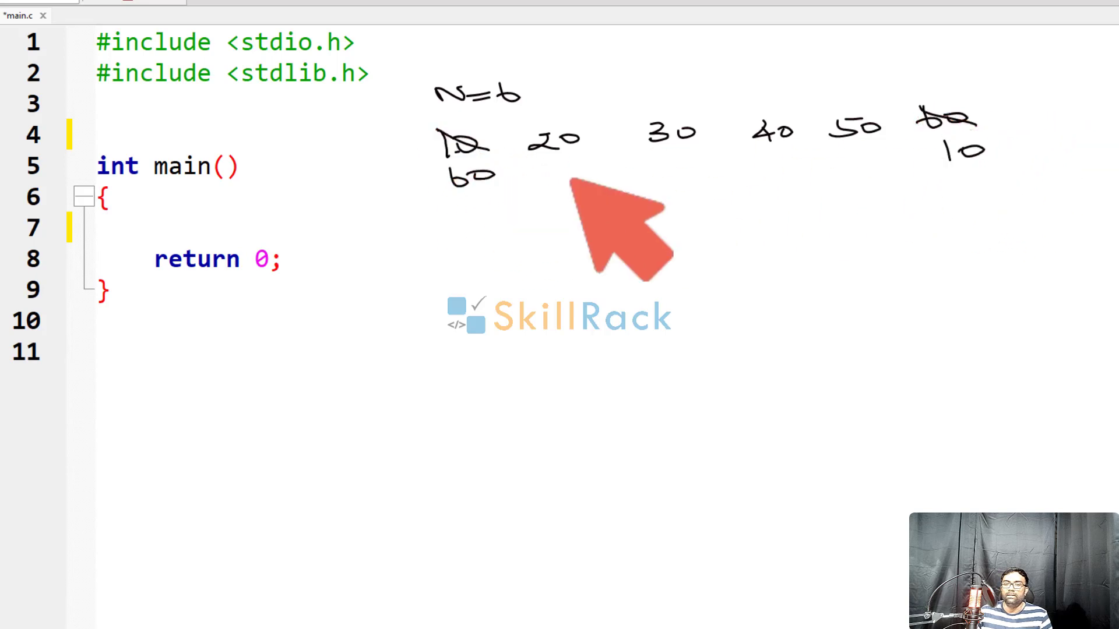
{"action": "mouse_move", "coordinate": [881, 165]}
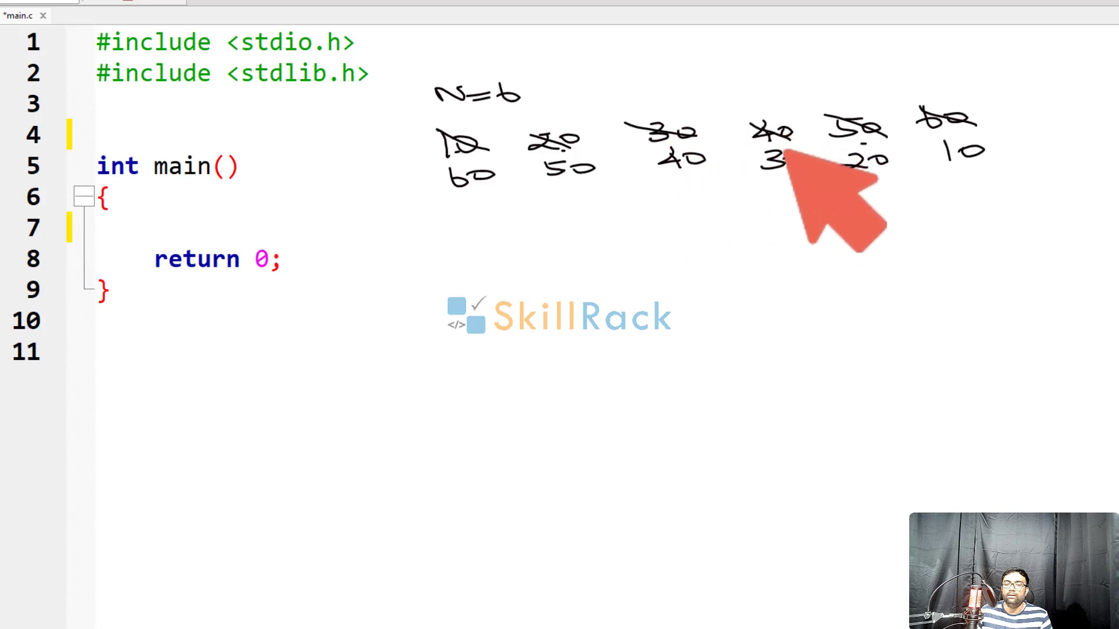
{"action": "mouse_move", "coordinate": [493, 178]}
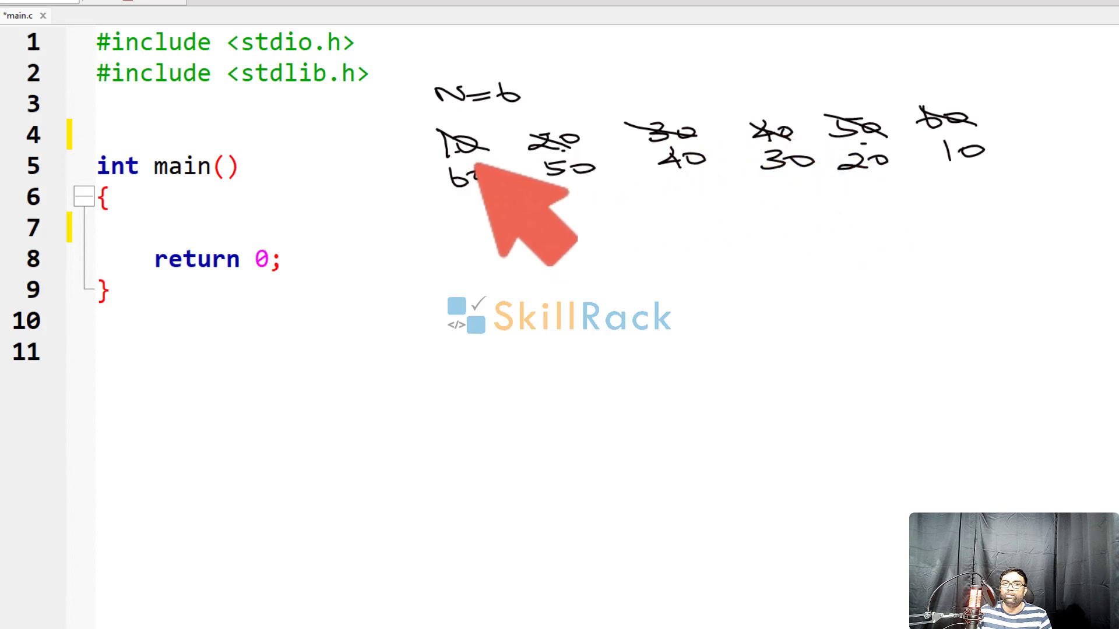
{"action": "mouse_move", "coordinate": [564, 214]}
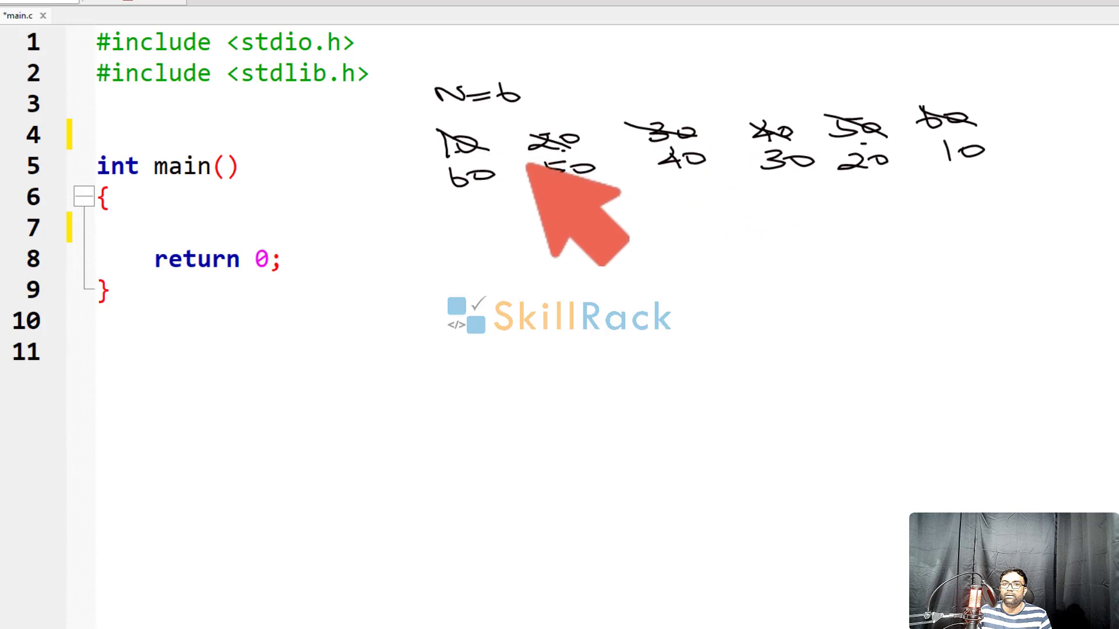
{"action": "mouse_move", "coordinate": [556, 257]}
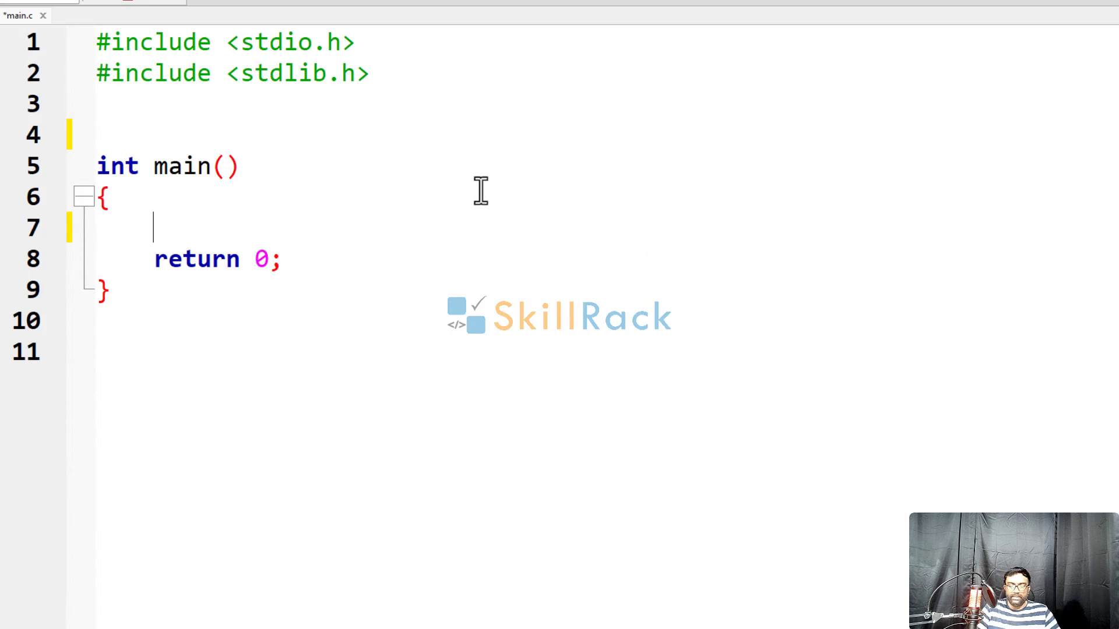
- Declare int N, read it with scanf("%d",&N), and declare int arr[N]
{"action": "type", "text": "int N;"}
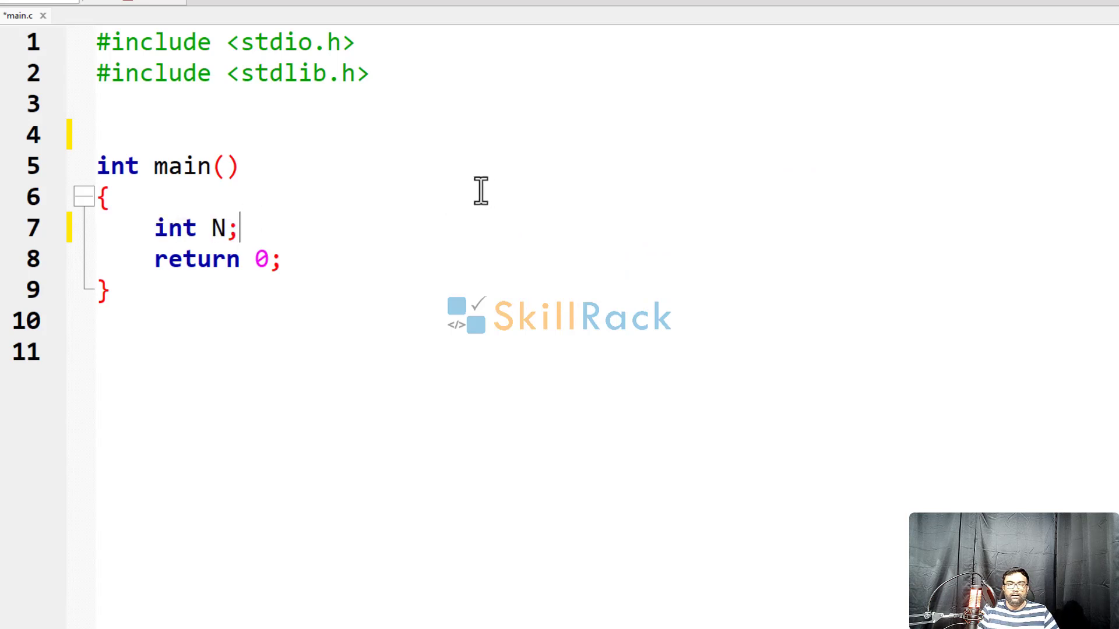
{"action": "type", "text": "scanf(\"%"}
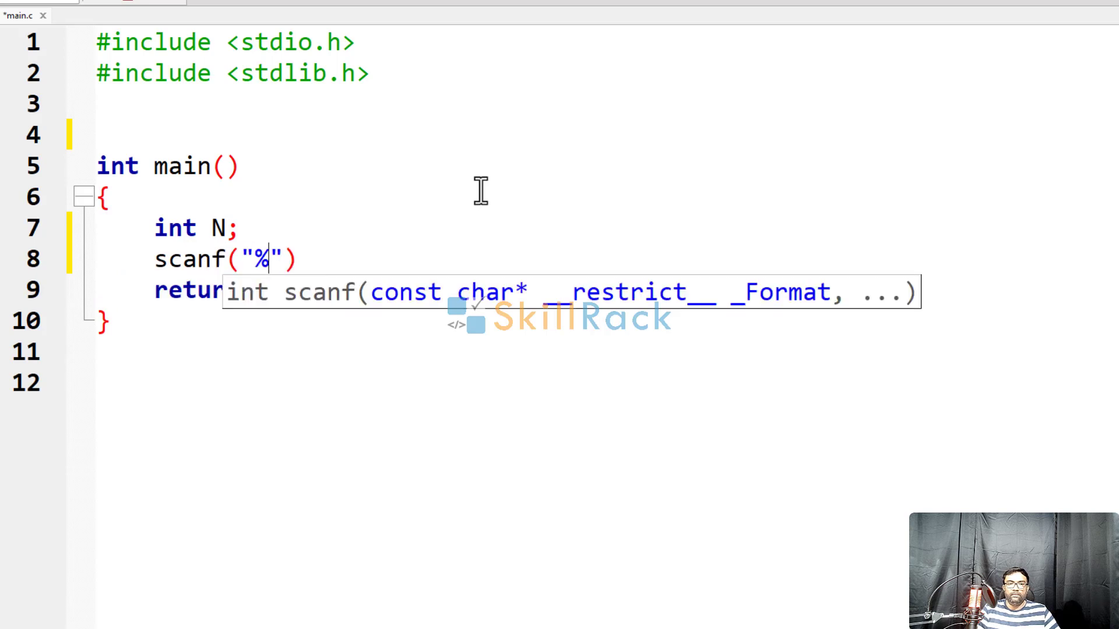
{"action": "type", "text": "d\",&N"}
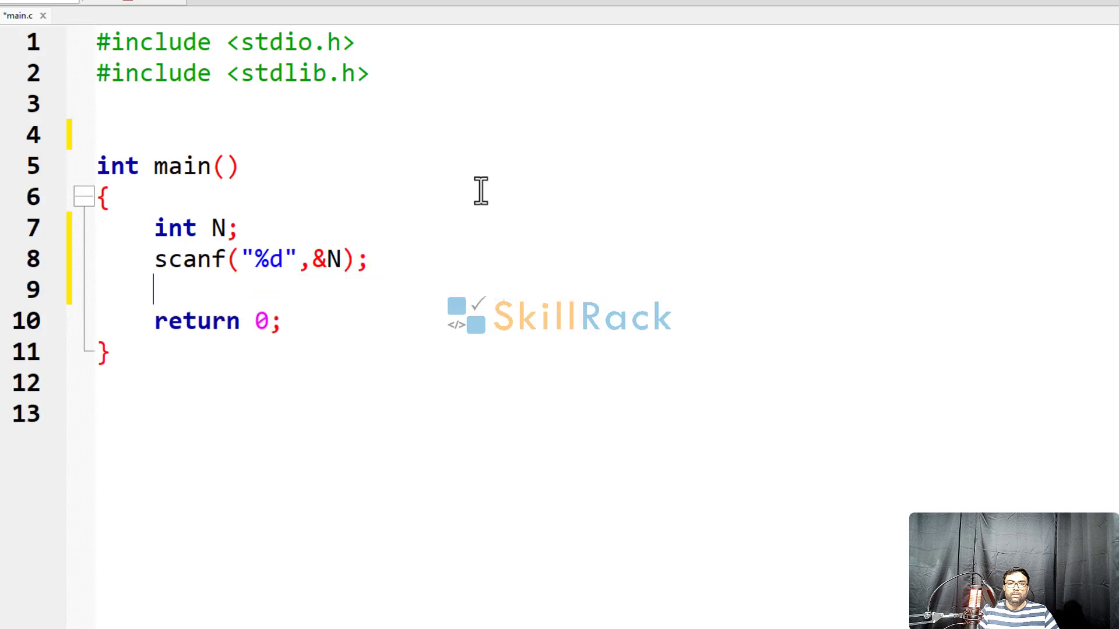
{"action": "type", "text": "int arr"}
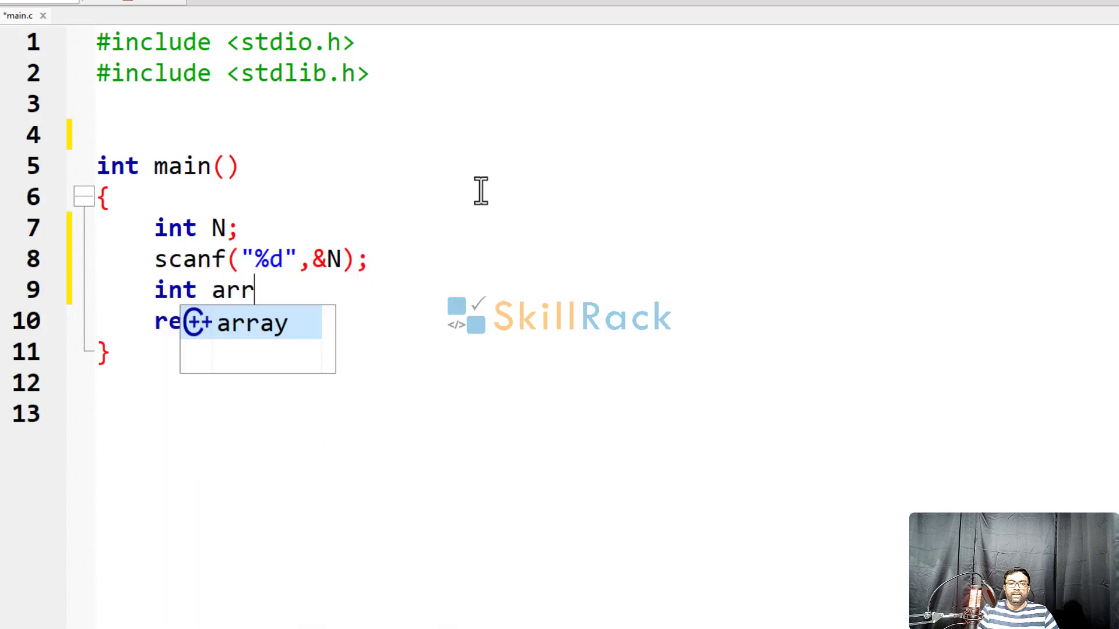
{"action": "type", "text": "[N];"}
{"action": "type", "text": "for(int "}
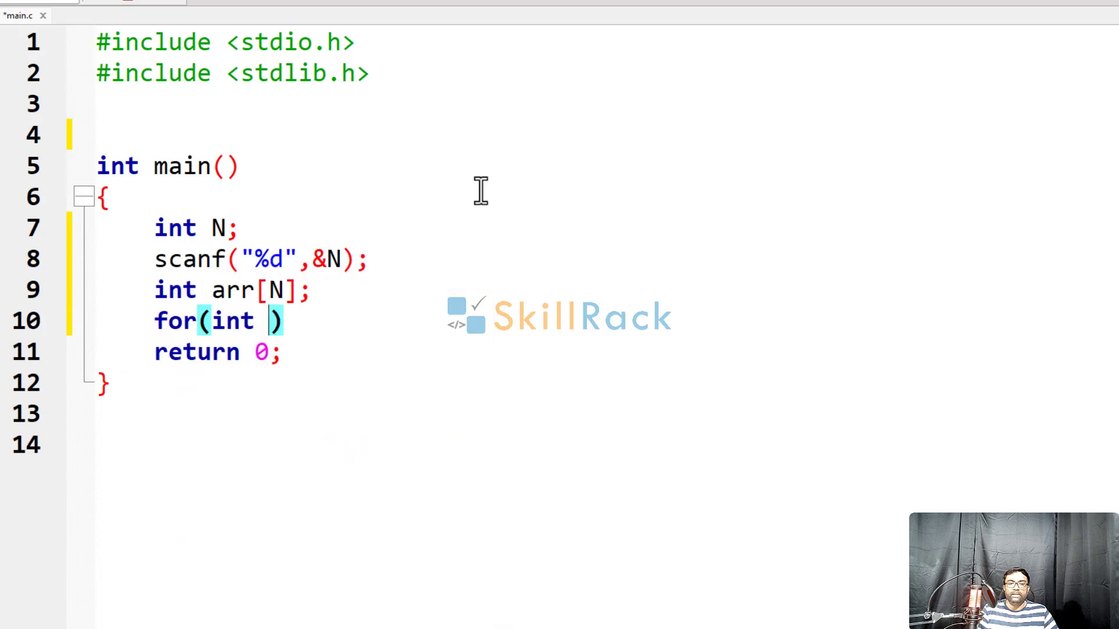
- Write for(index=0;index<N;index++) reading each value with scanf("%d",arr+index)
{"action": "type", "text": "index=0;"}
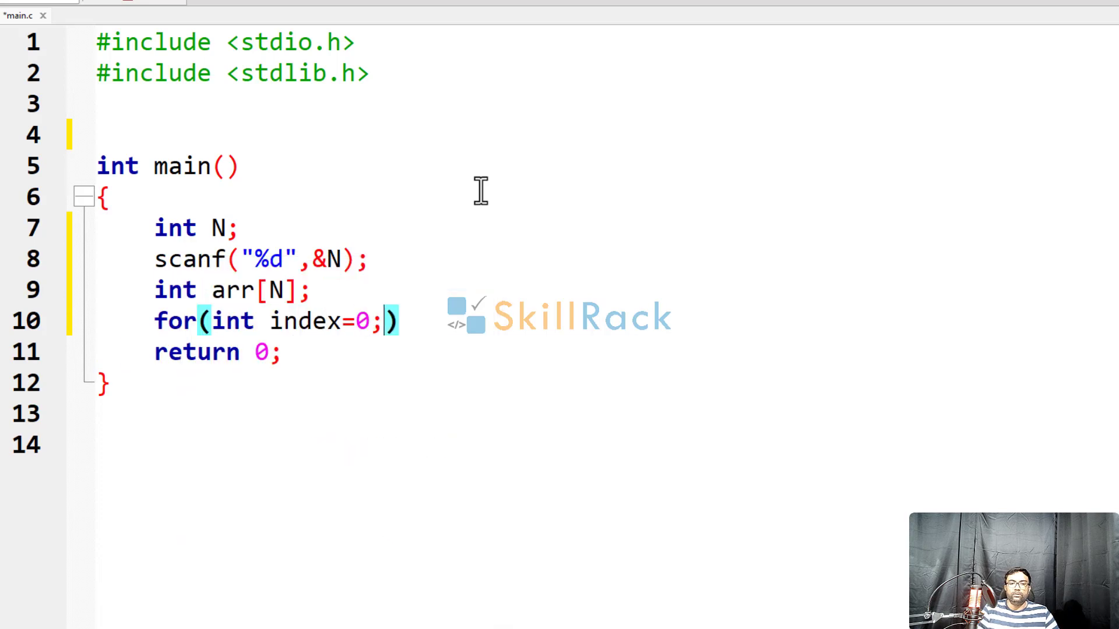
{"action": "type", "text": "index<N"}
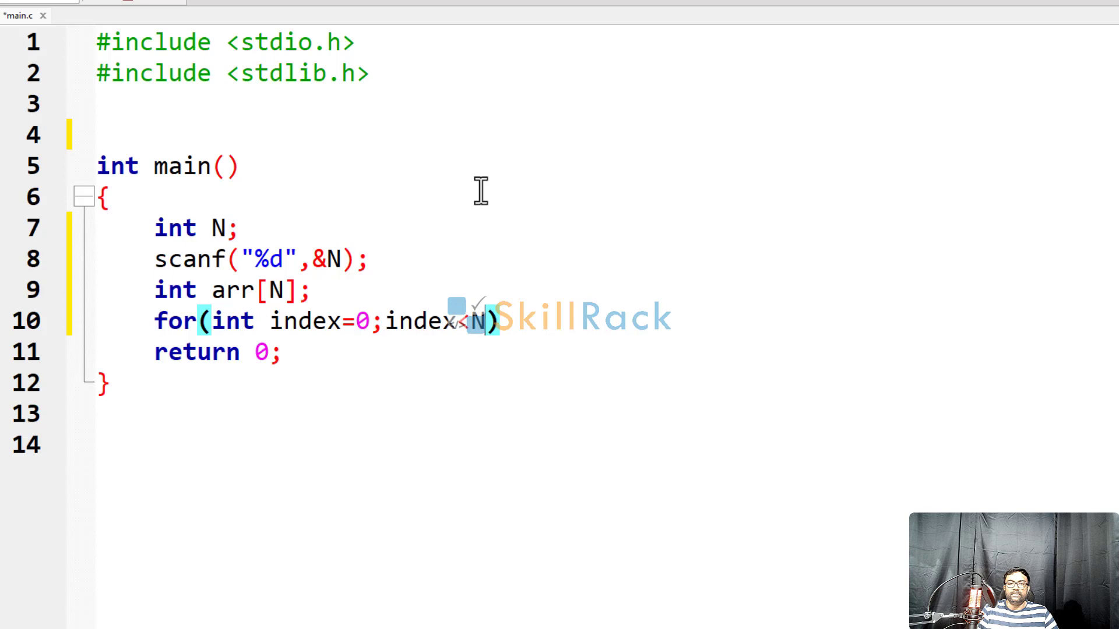
{"action": "type", "text": ";index++"}
{"action": "type", "text": "scanf(\"%"}
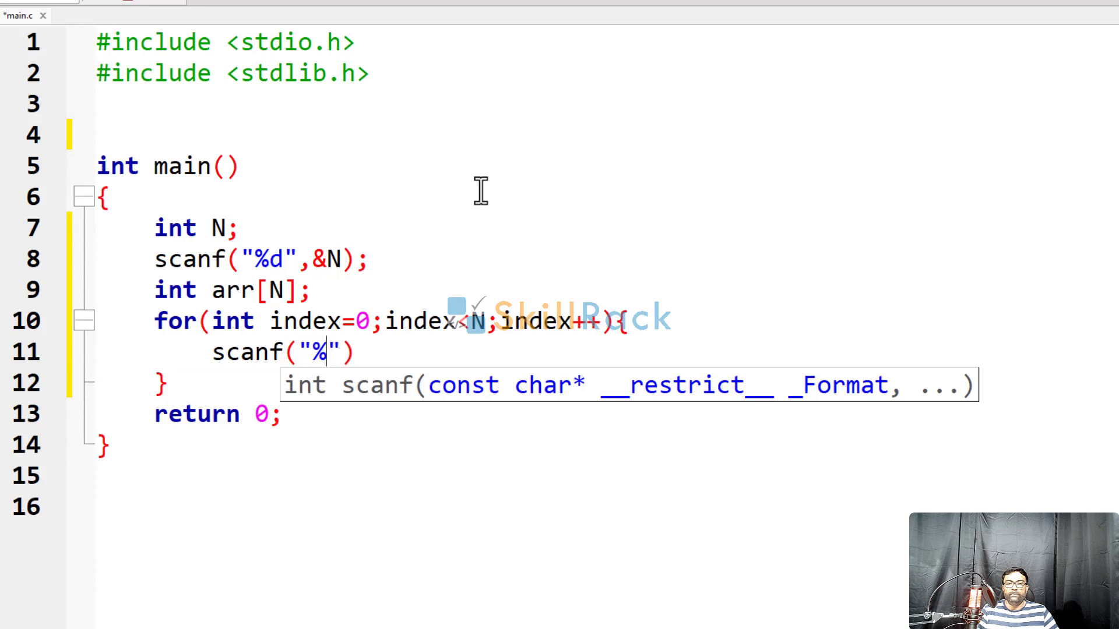
{"action": "type", "text": "d,"}
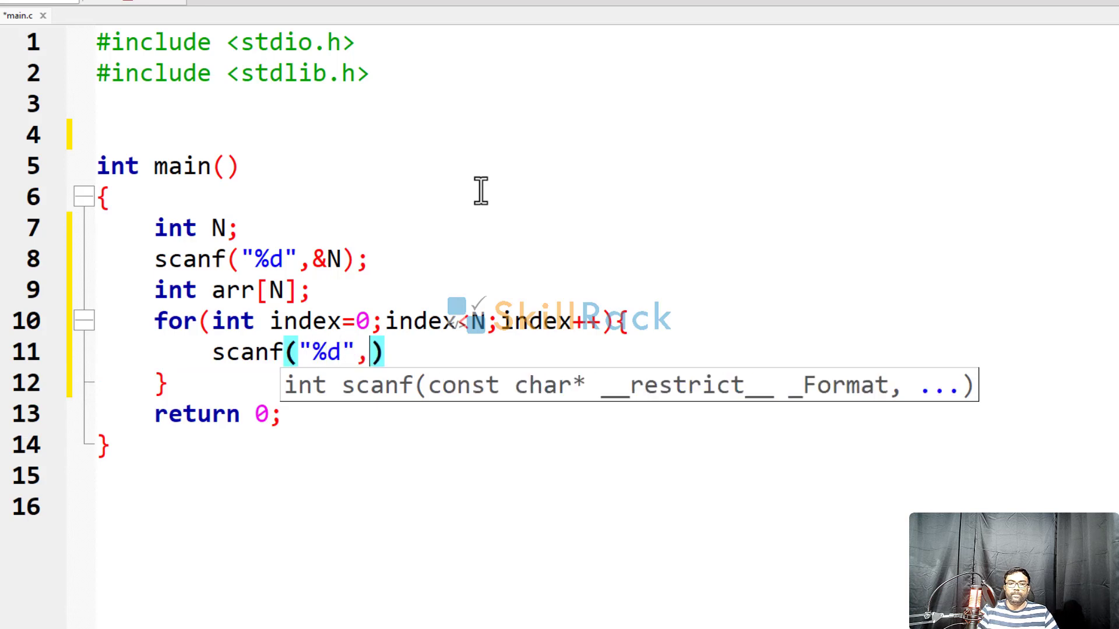
{"action": "type", "text": "arr+index"}
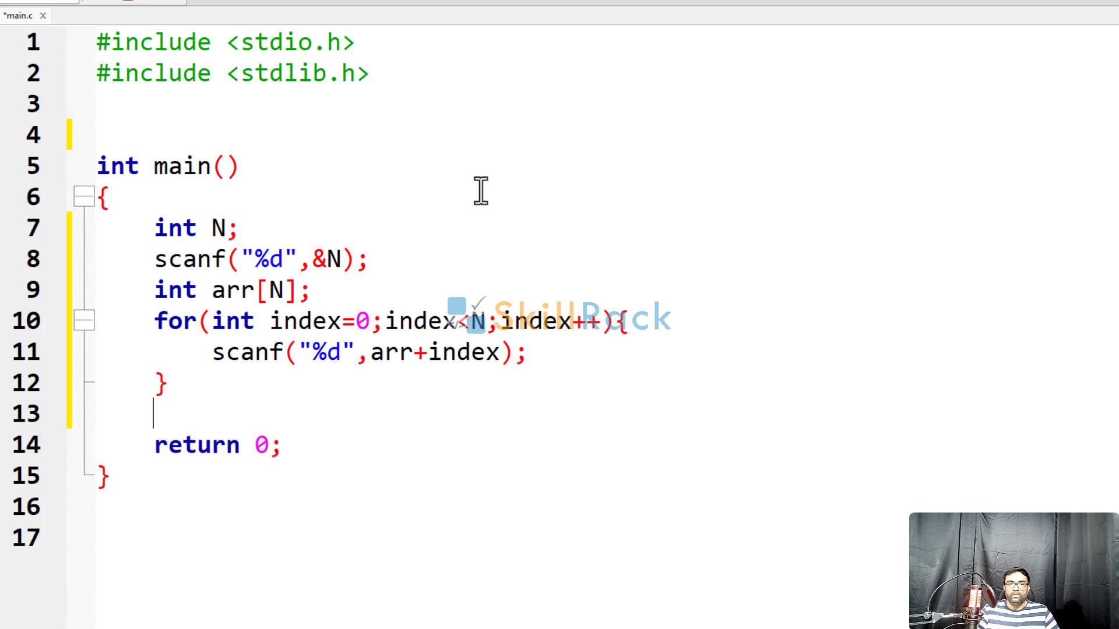
- Declare int left=0,right=N-1 and start typing the while keyword
{"action": "type", "text": "int"}
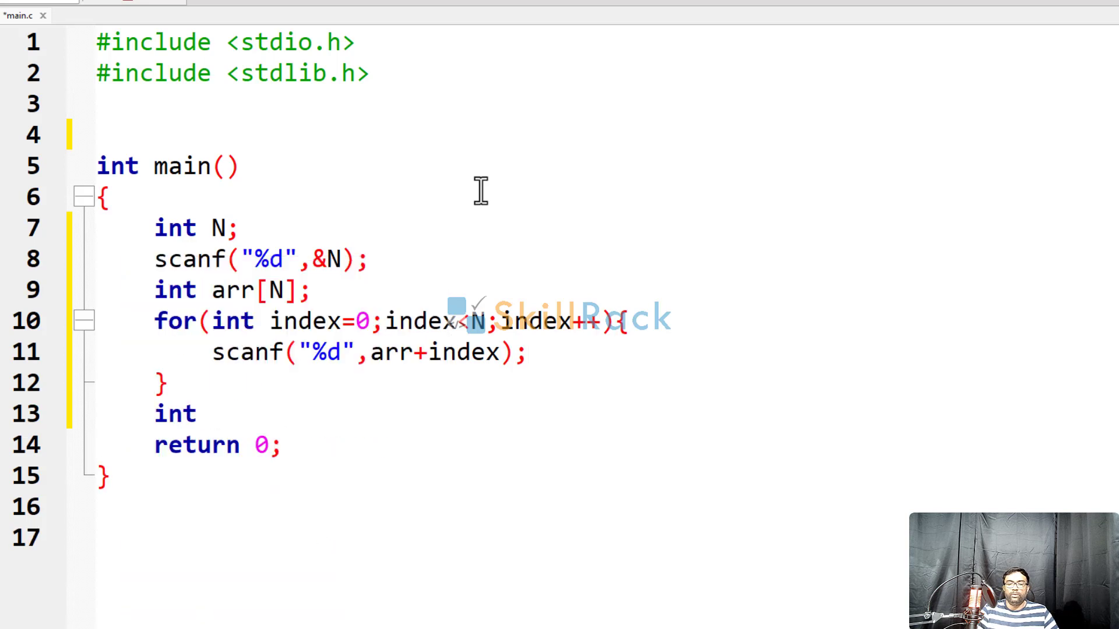
{"action": "type", "text": "left="}
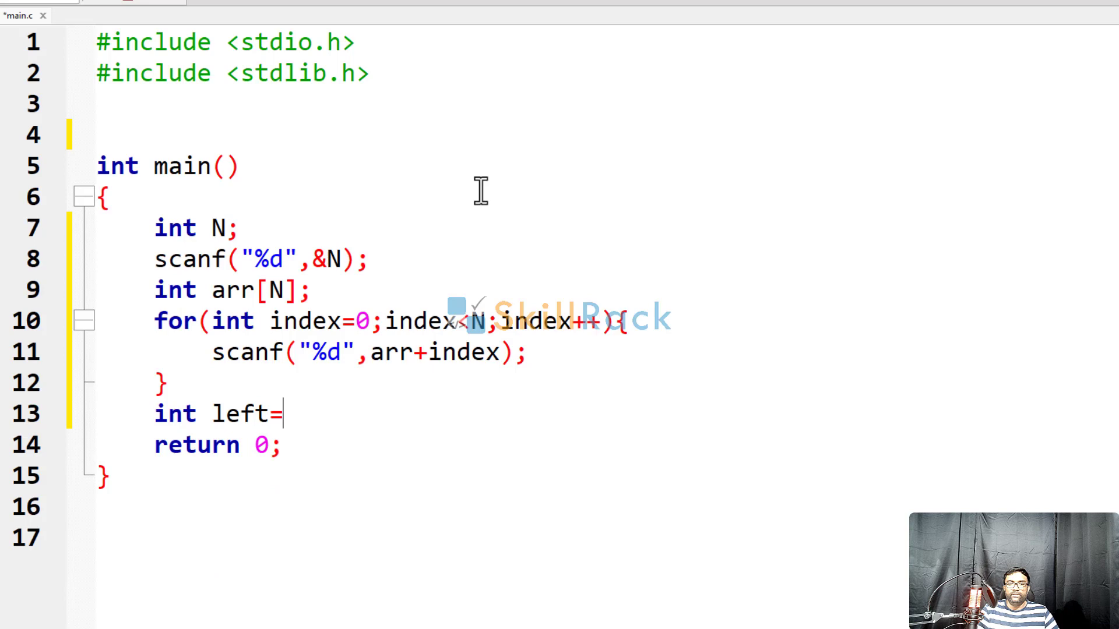
{"action": "type", "text": "0,r"}
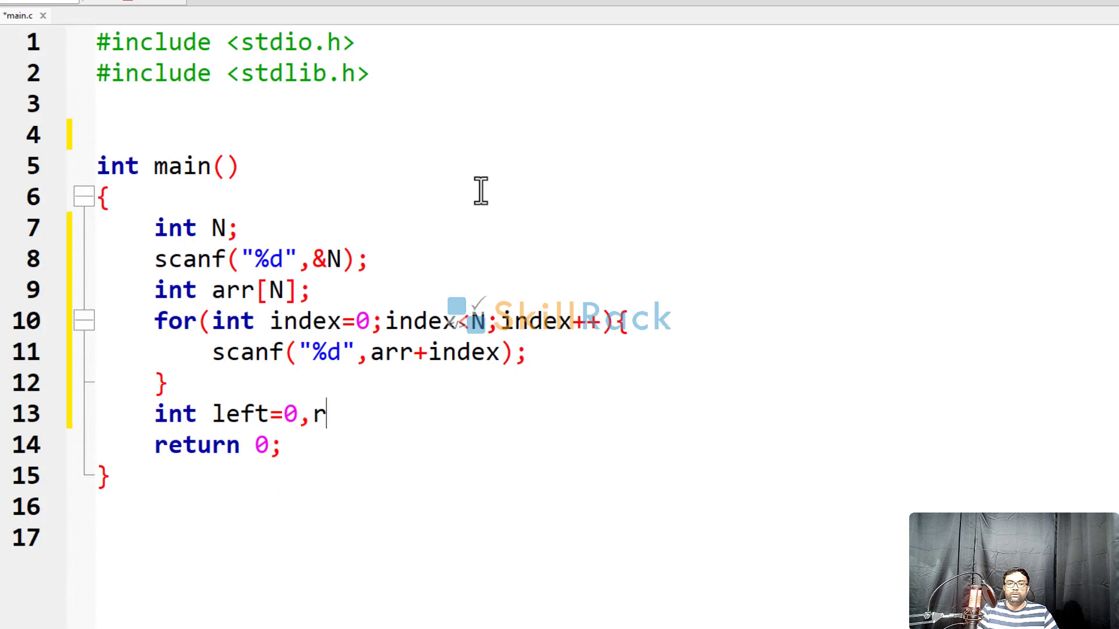
{"action": "type", "text": "ight="}
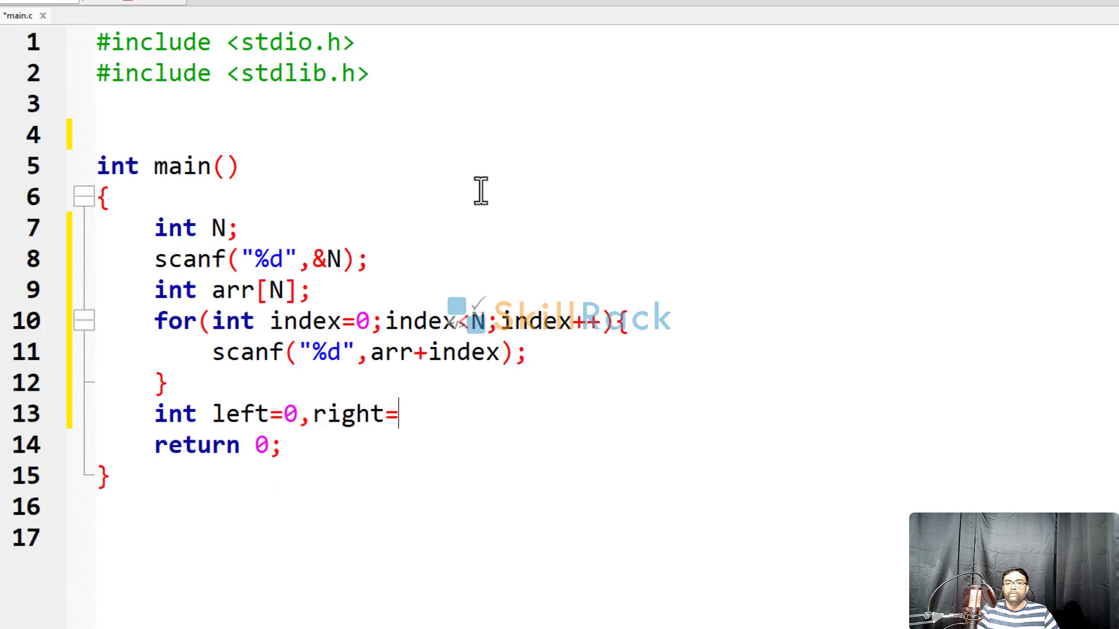
{"action": "type", "text": "N-1"}
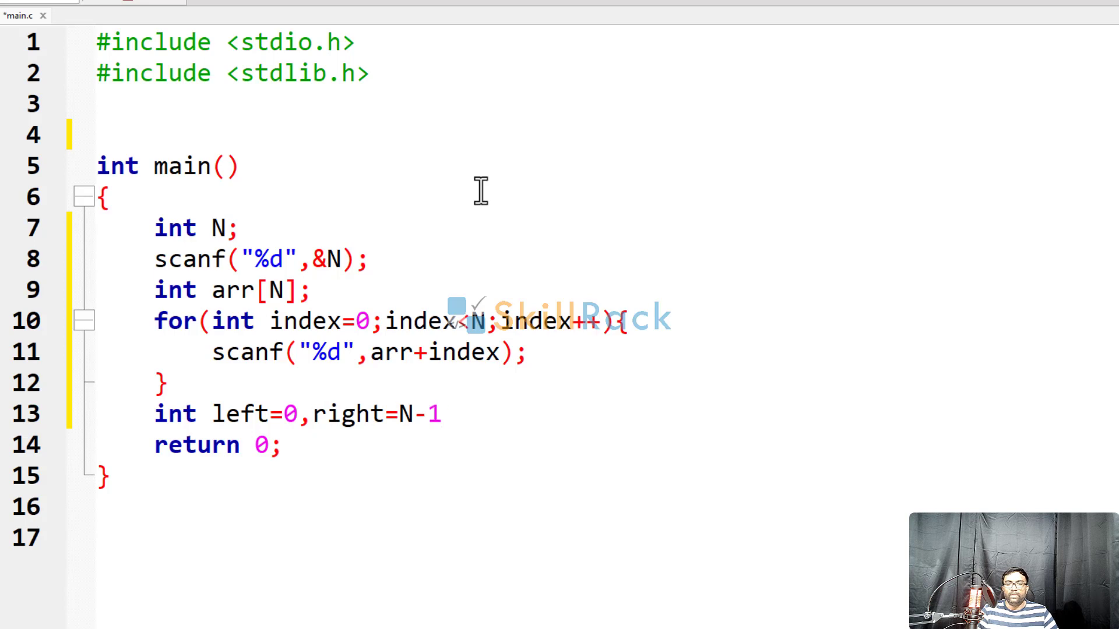
{"action": "type", "text": "while(left"}
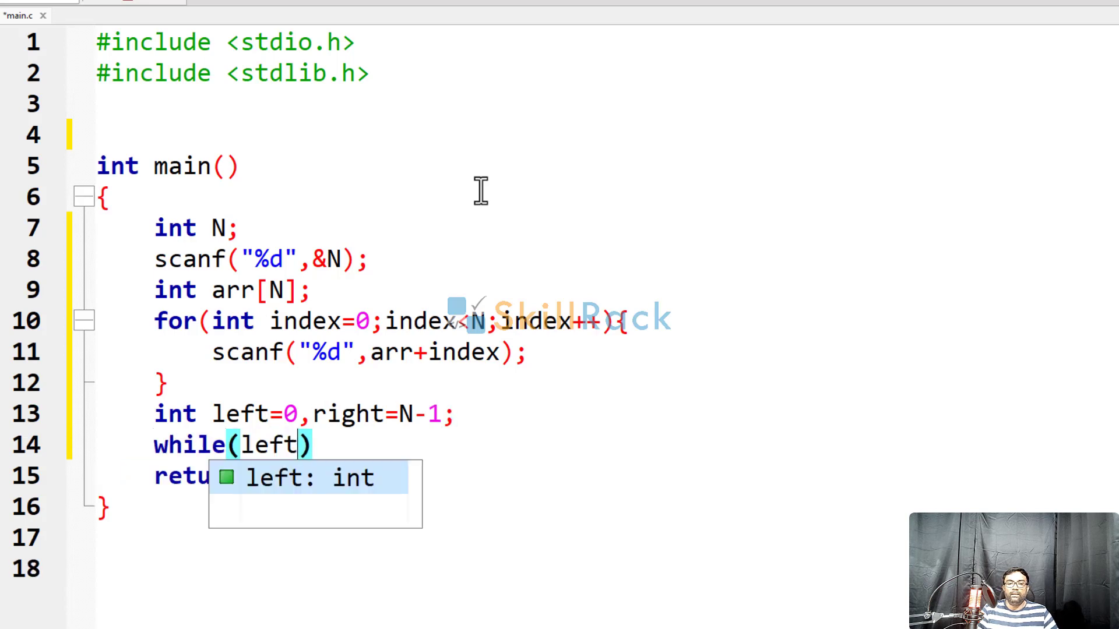
- Under while(left<right), swap arr[left] and arr[right] via temp, then left++ and right--
{"action": "type", "text": "<right"}
{"action": "type", "text": "in"}
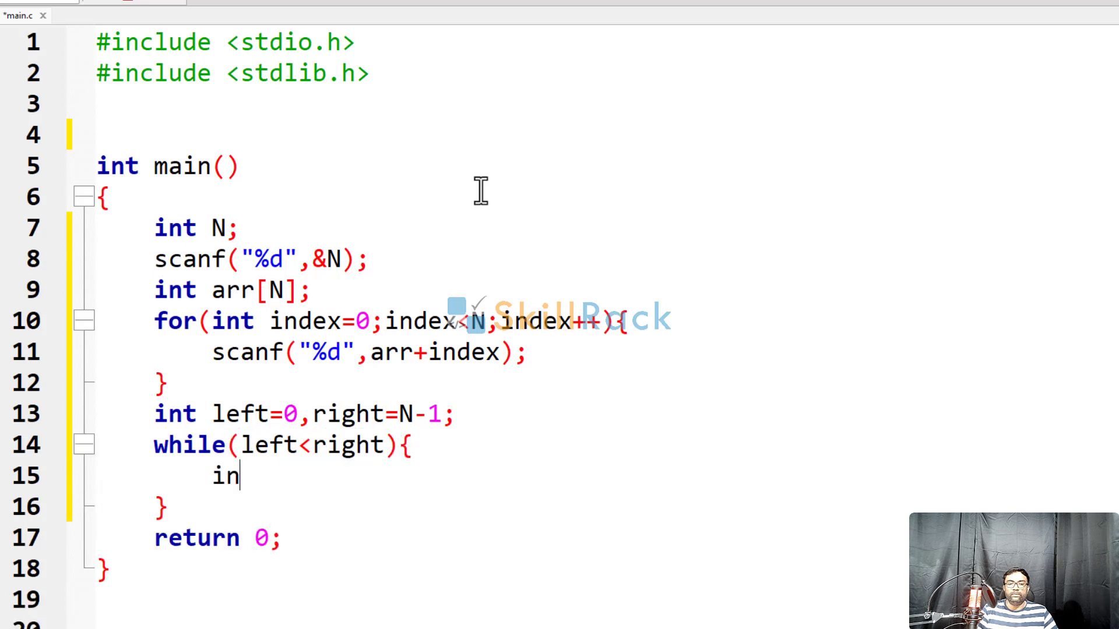
{"action": "type", "text": "t temp=a"}
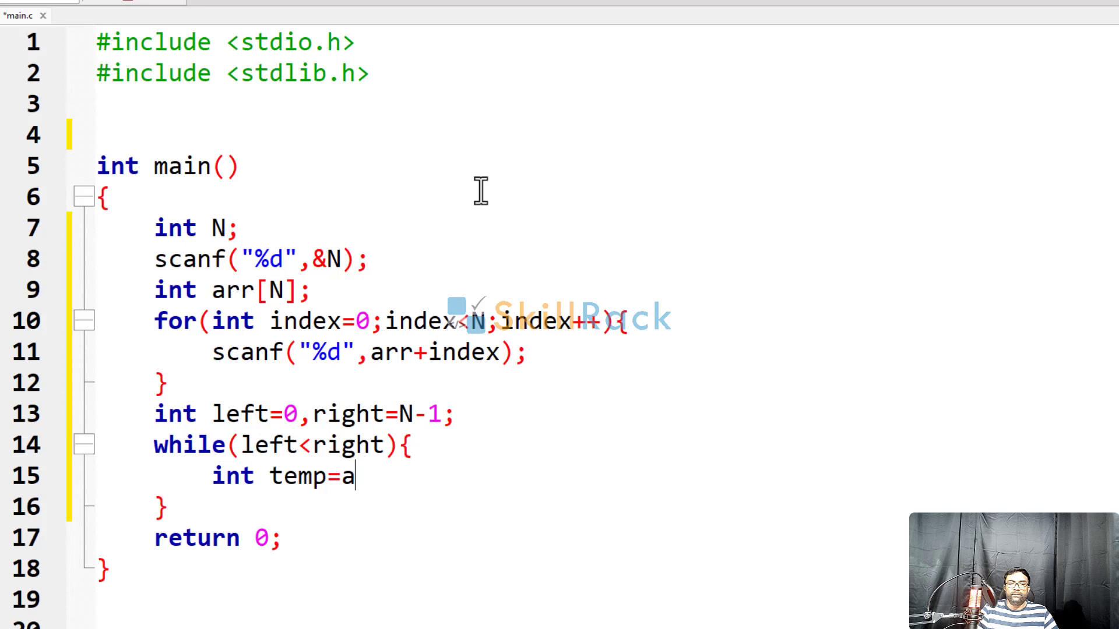
{"action": "type", "text": "rr[left];"}
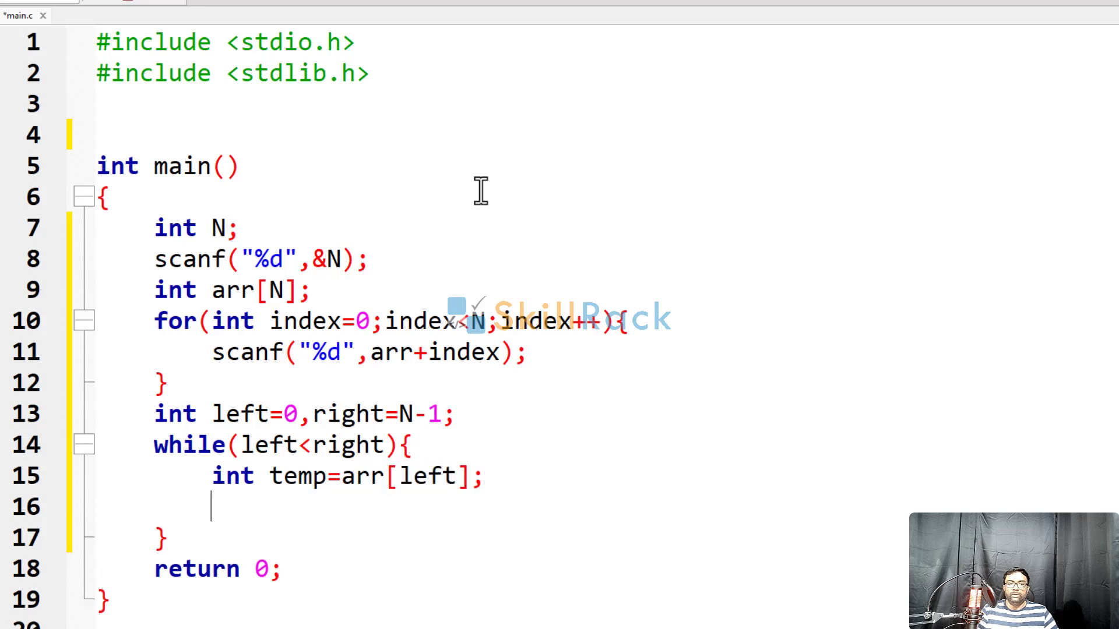
{"action": "type", "text": "arr[le"}
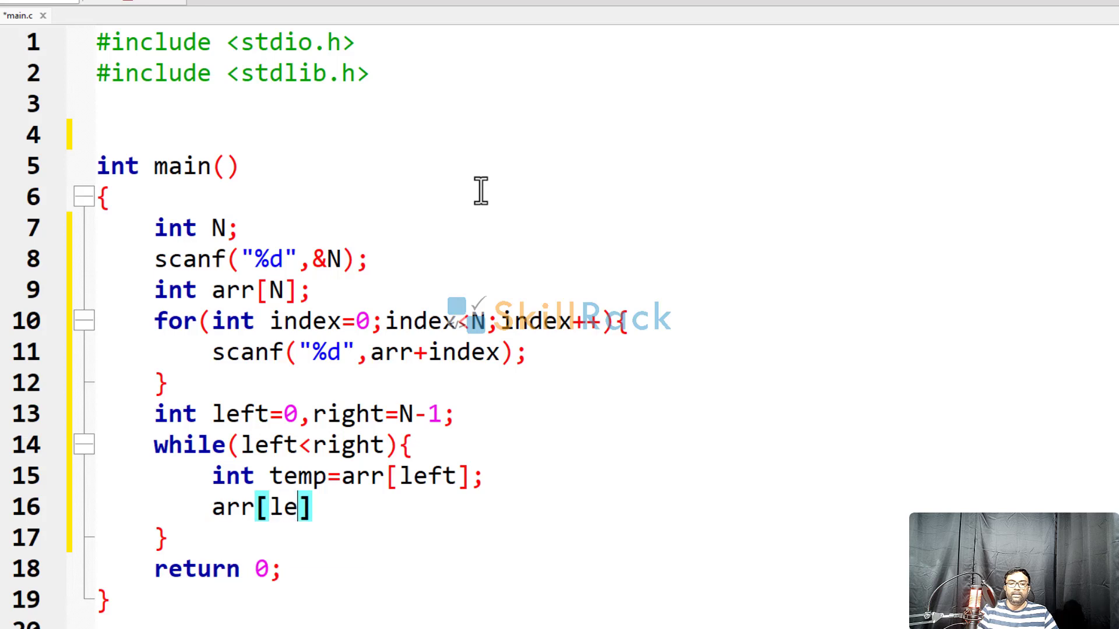
{"action": "type", "text": "ft"}
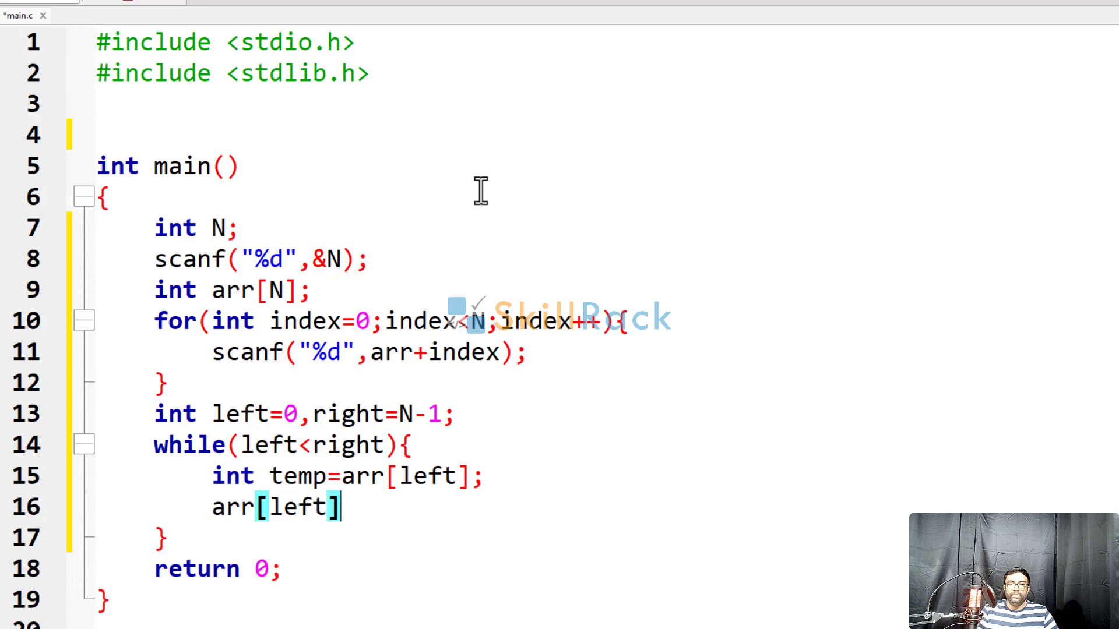
{"action": "type", "text": "=arr"}
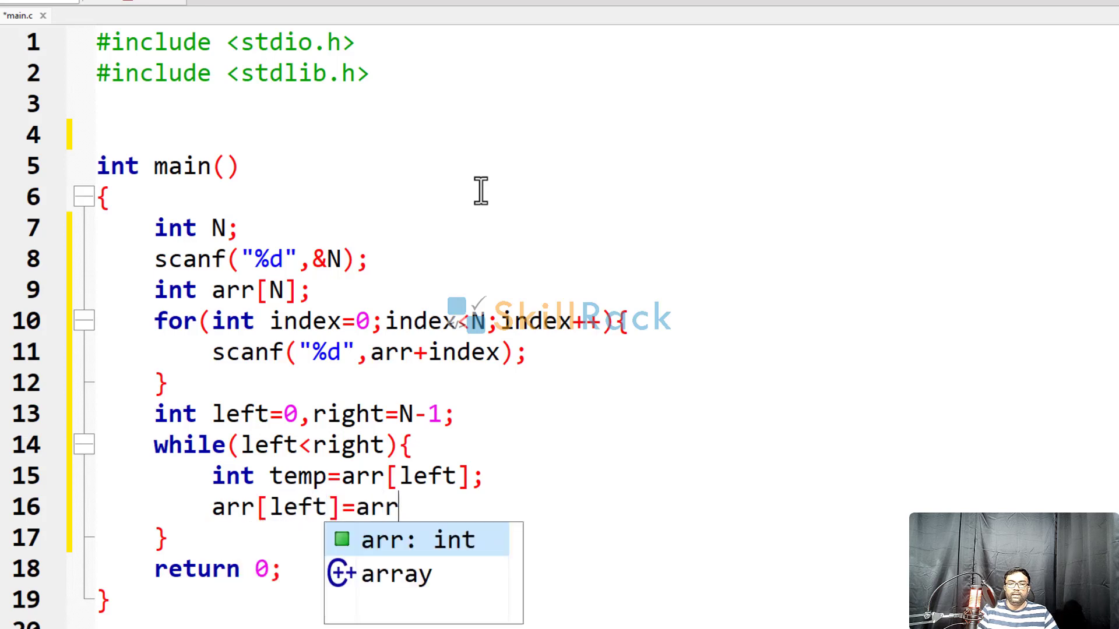
{"action": "type", "text": "[right];"}
{"action": "type", "text": "arr"}
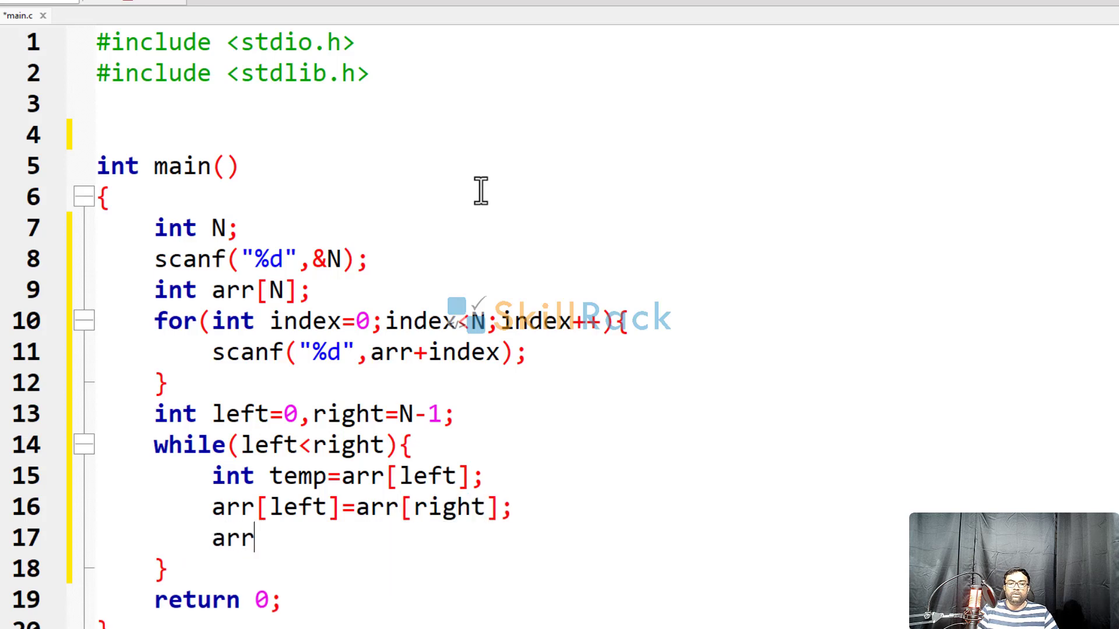
{"action": "type", "text": "[right]"}
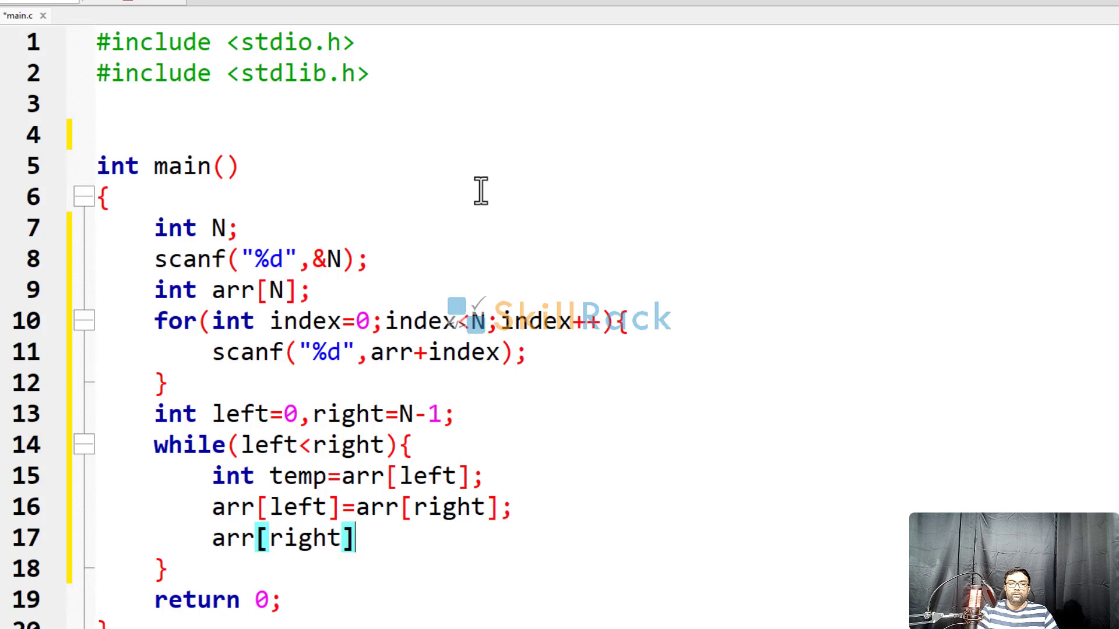
{"action": "type", "text": "=temp;"}
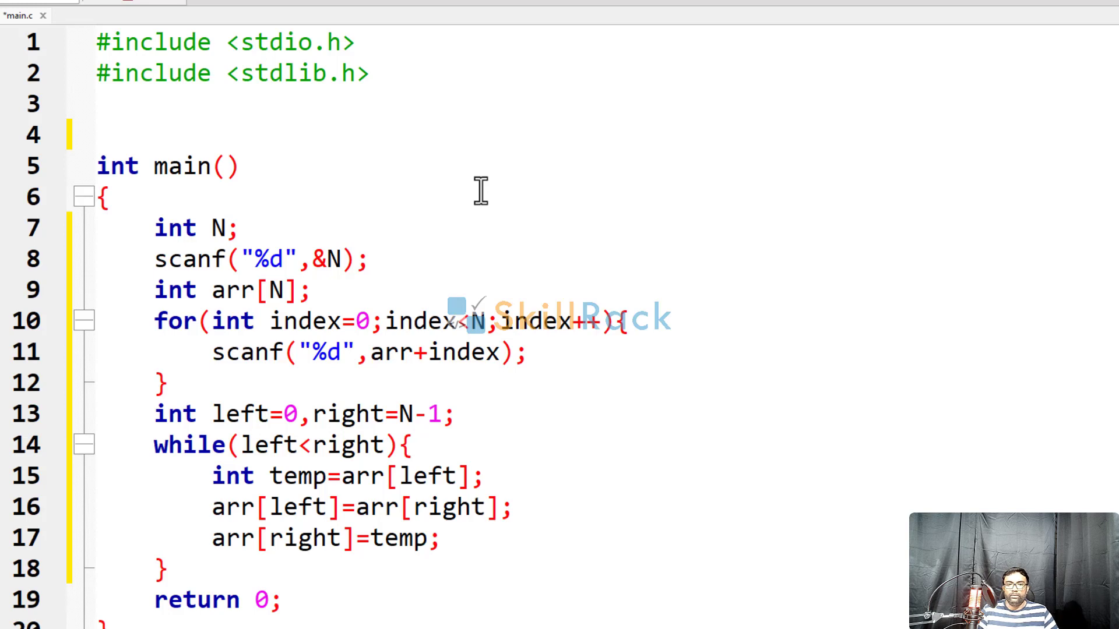
{"action": "type", "text": "left"}
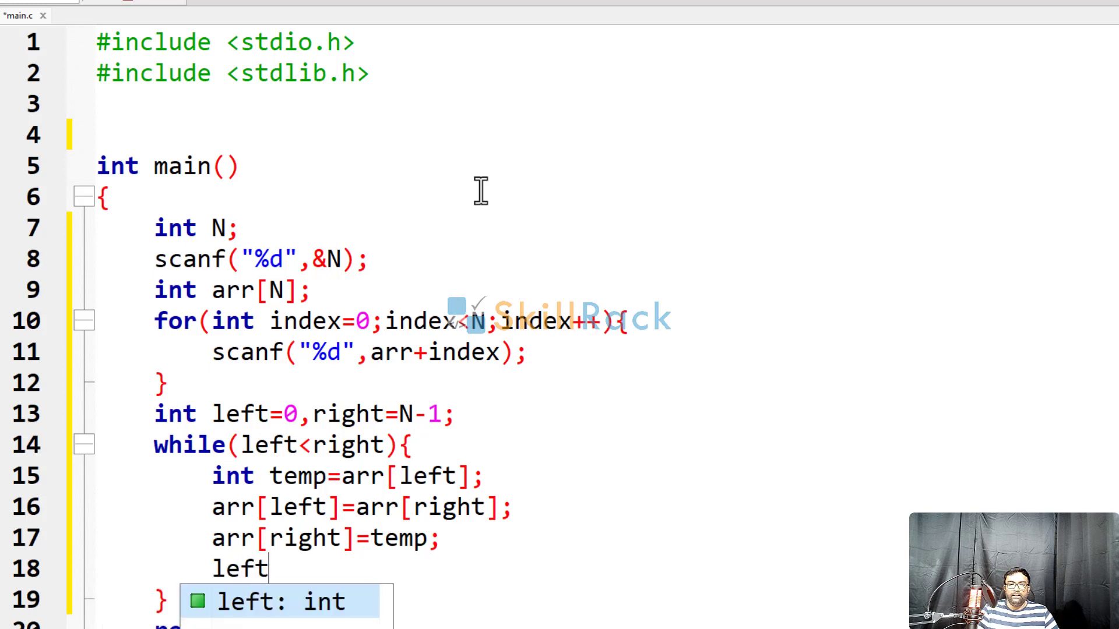
{"action": "type", "text": "++; ri"}
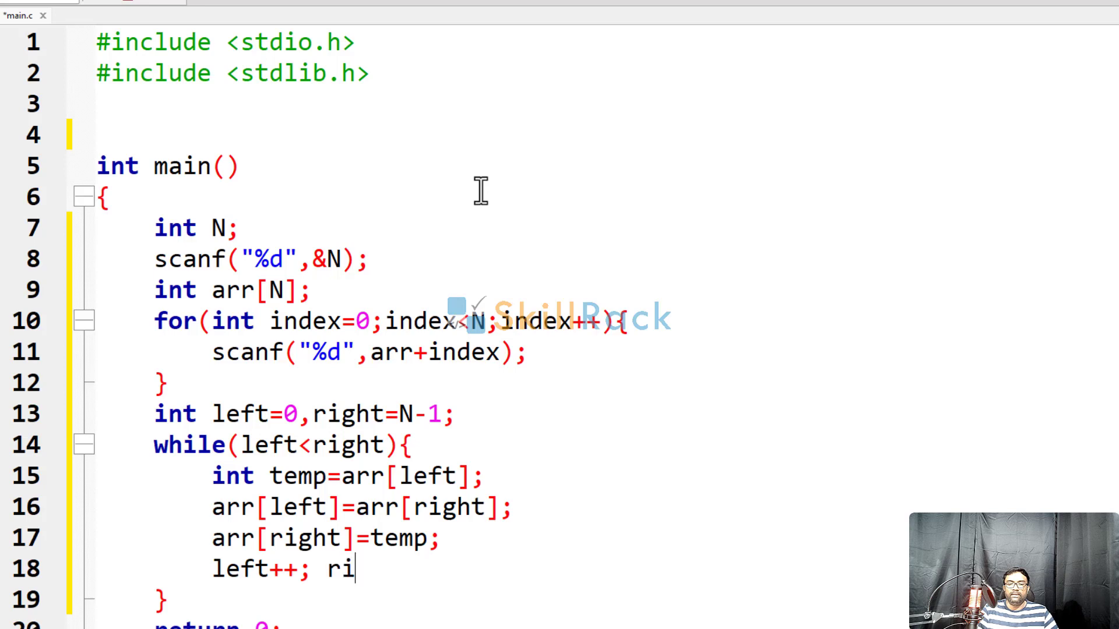
{"action": "type", "text": "ght--;"}
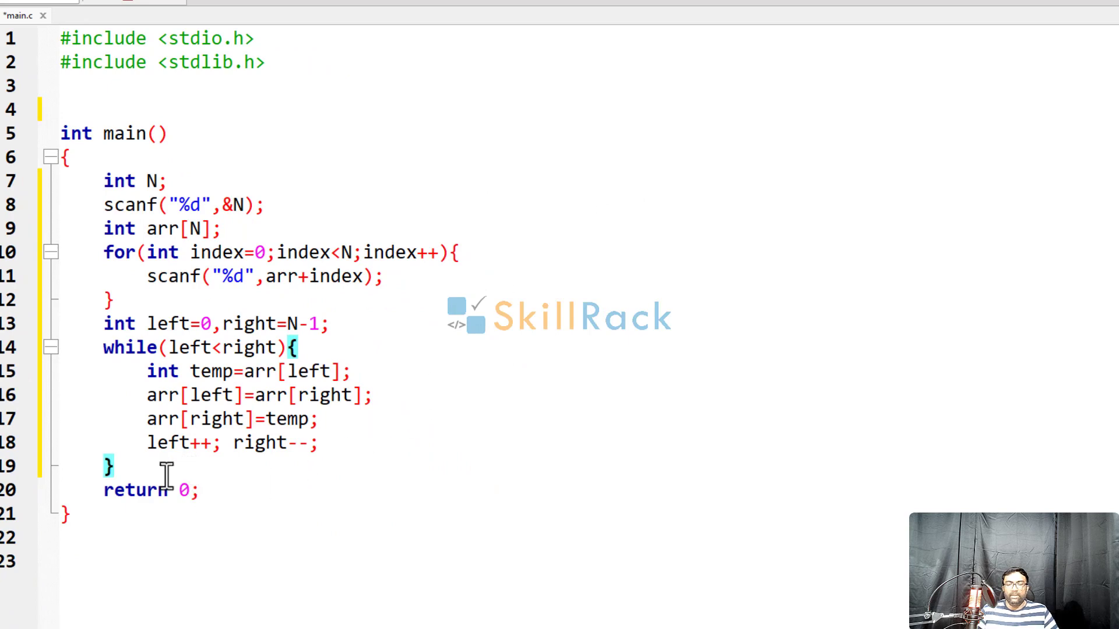
- Add for(int index=0;index<N;index++) with printf("%d ", arr[index]) after the swap loop
{"action": "type", "text": "fo"}
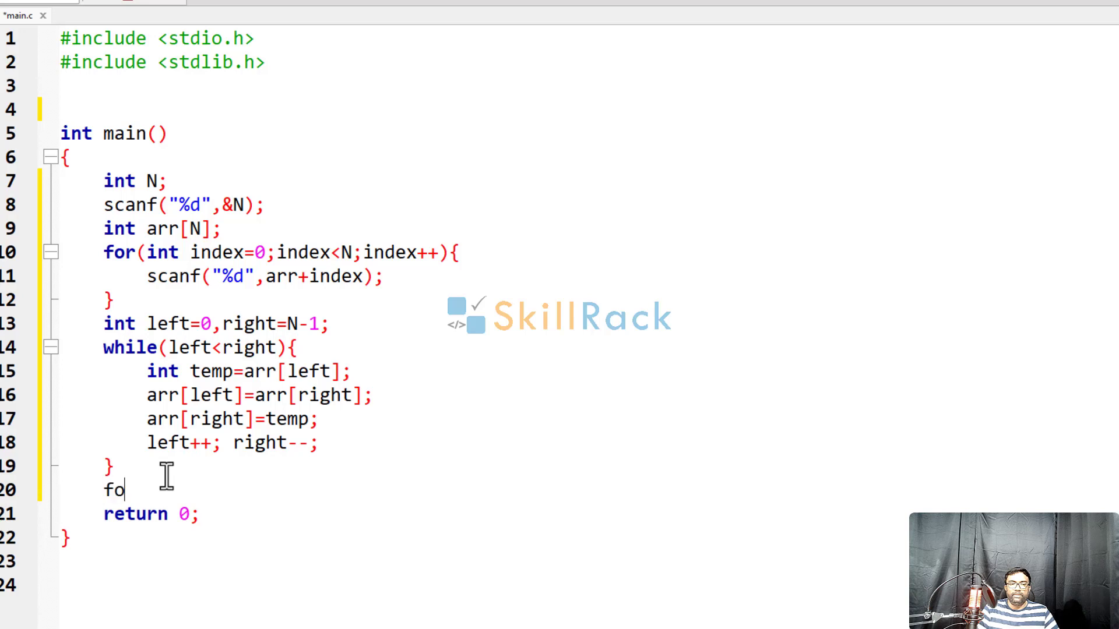
{"action": "type", "text": "r(int index=0;index<N;i"}
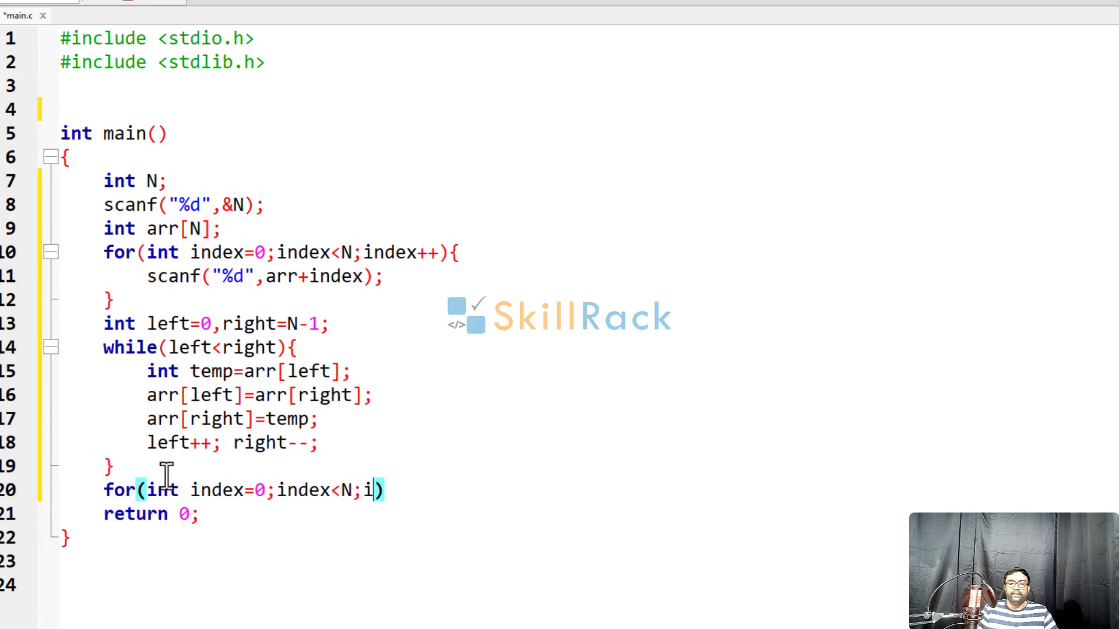
{"action": "type", "text": "ndex++"}
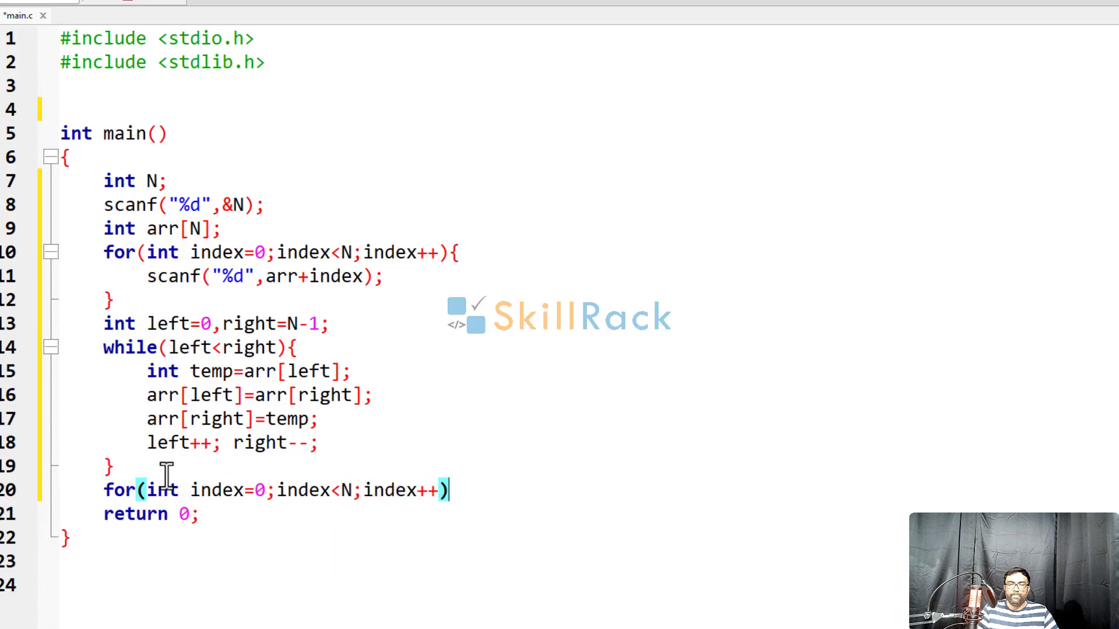
{"action": "type", "text": "{"}
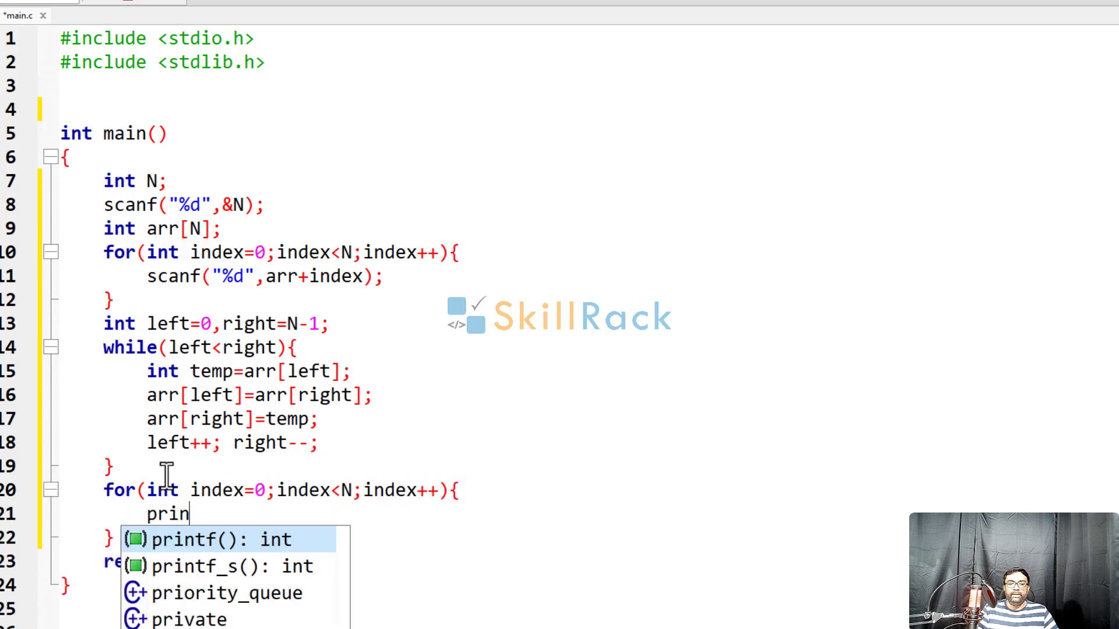
{"action": "type", "text": "tf(\"%d \","}
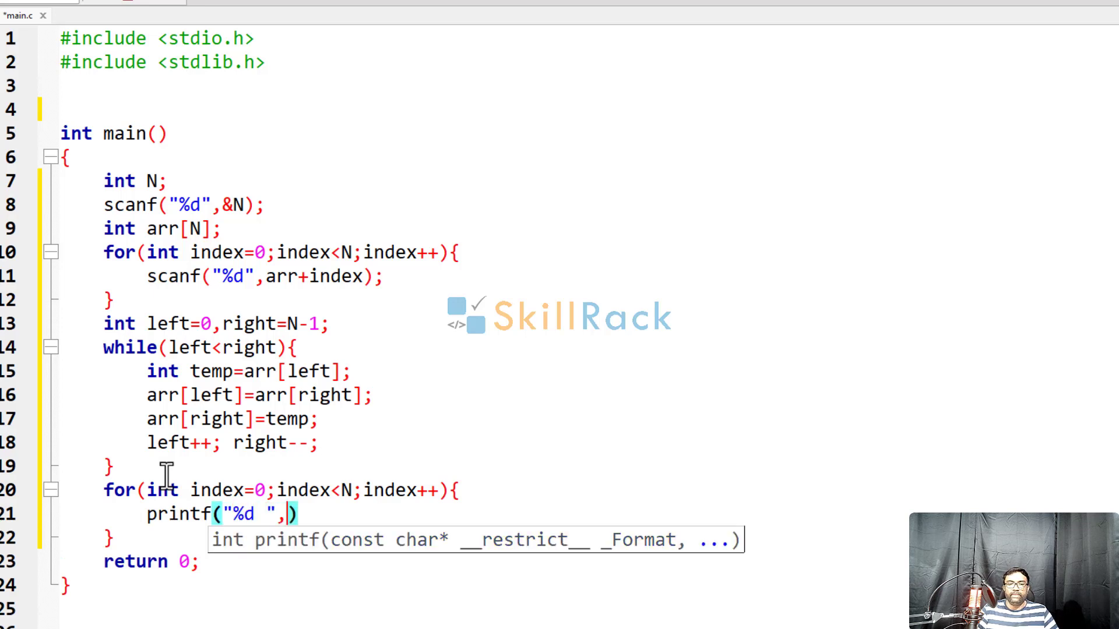
{"action": "type", "text": "arr[in"}
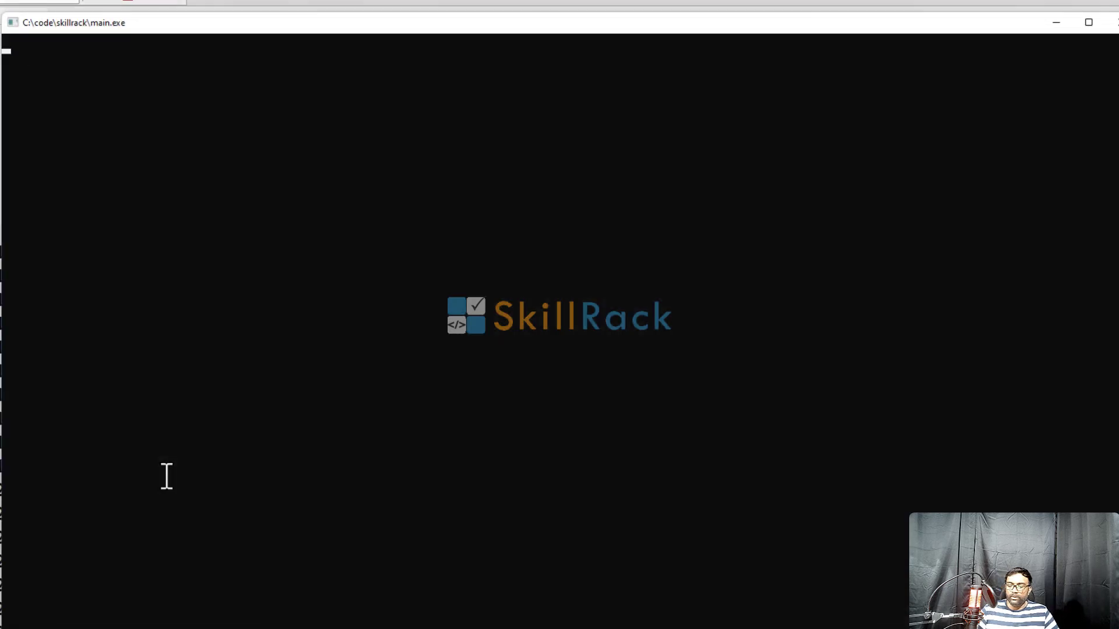
- Type trial input 5 and 80 55, finish printf("%d ",arr[index]), and save main.c
{"action": "type", "text": "5"}
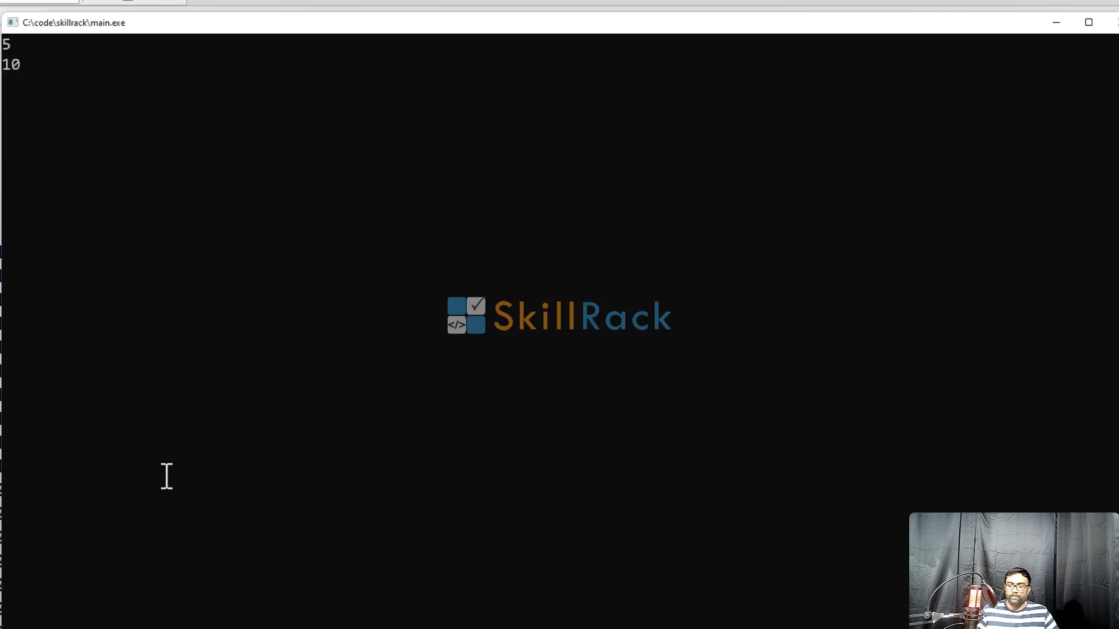
{"action": "type", "text": "80 55"}
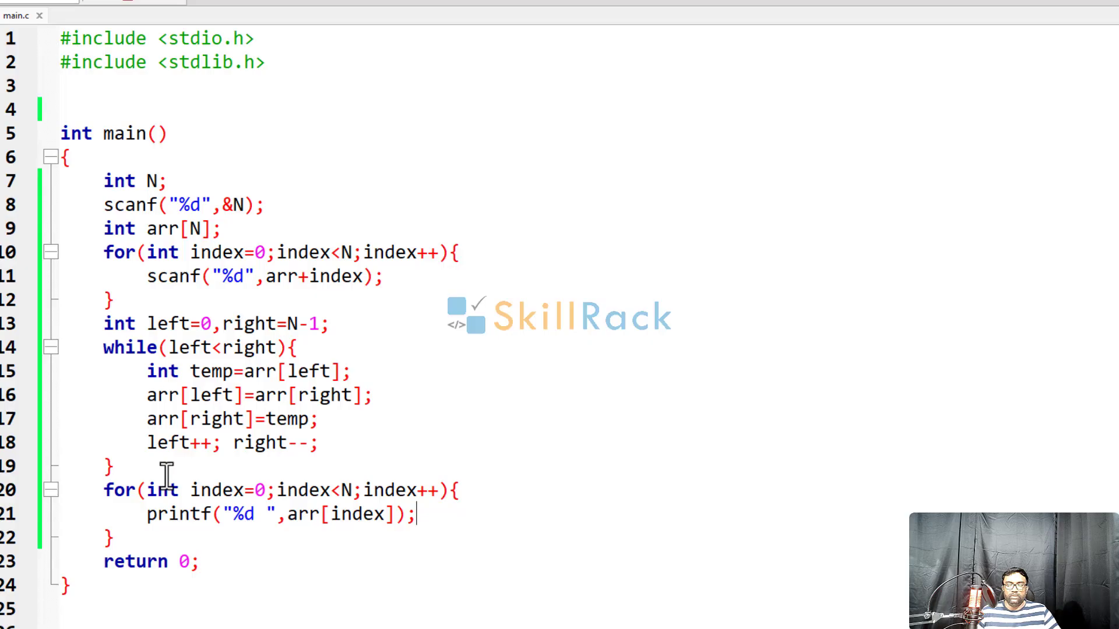
{"action": "key", "text": "F11"}
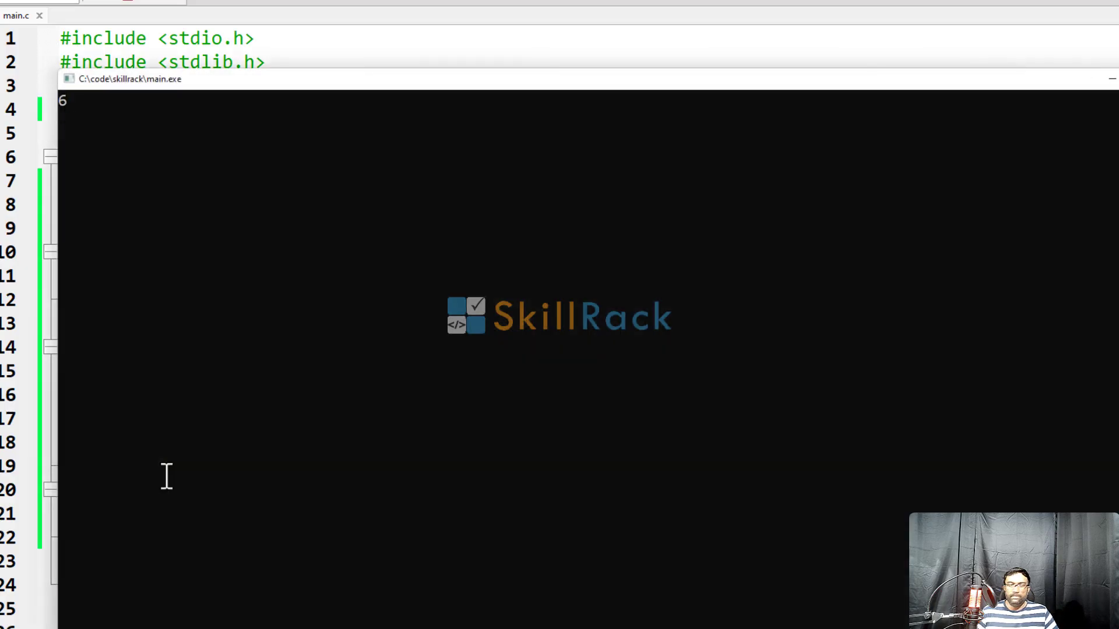
{"action": "type", "text": "11 22 33"}
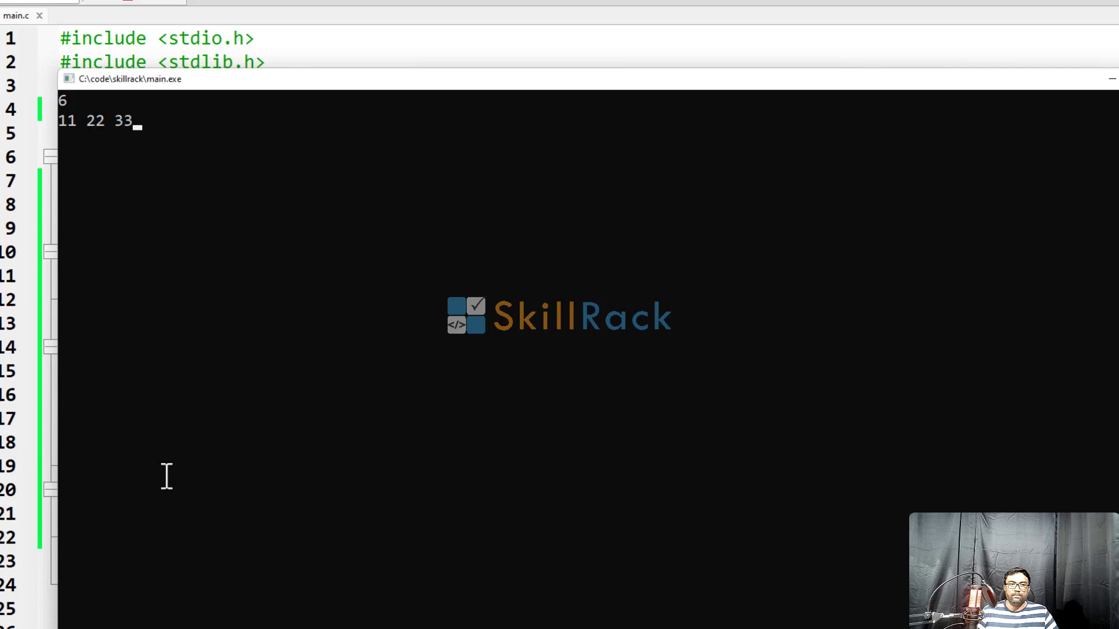
{"action": "type", "text": "44 55 6"}
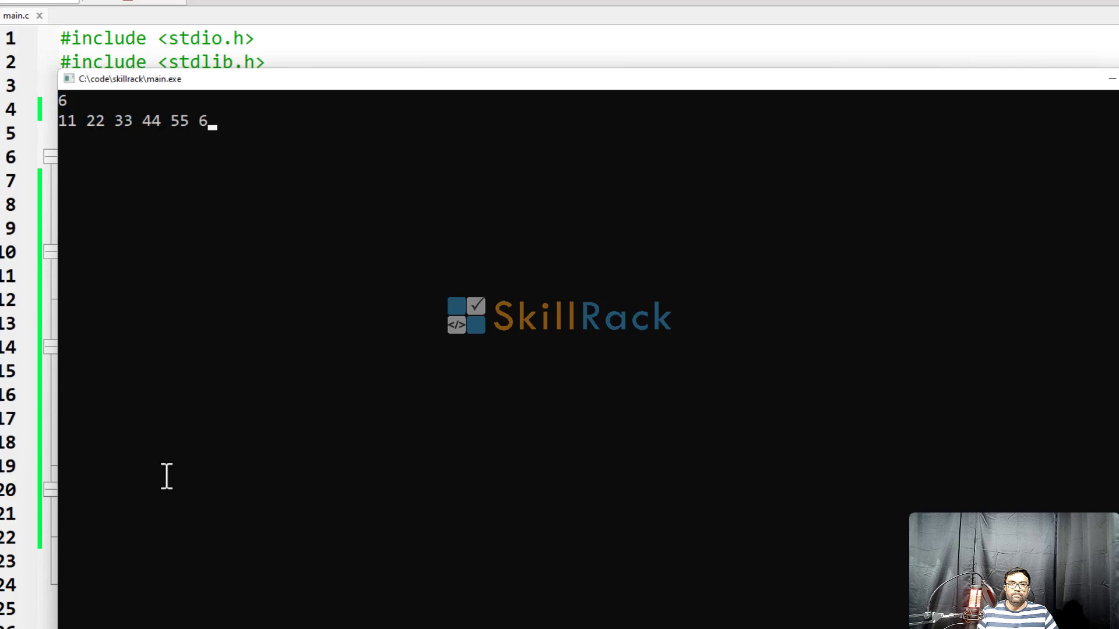